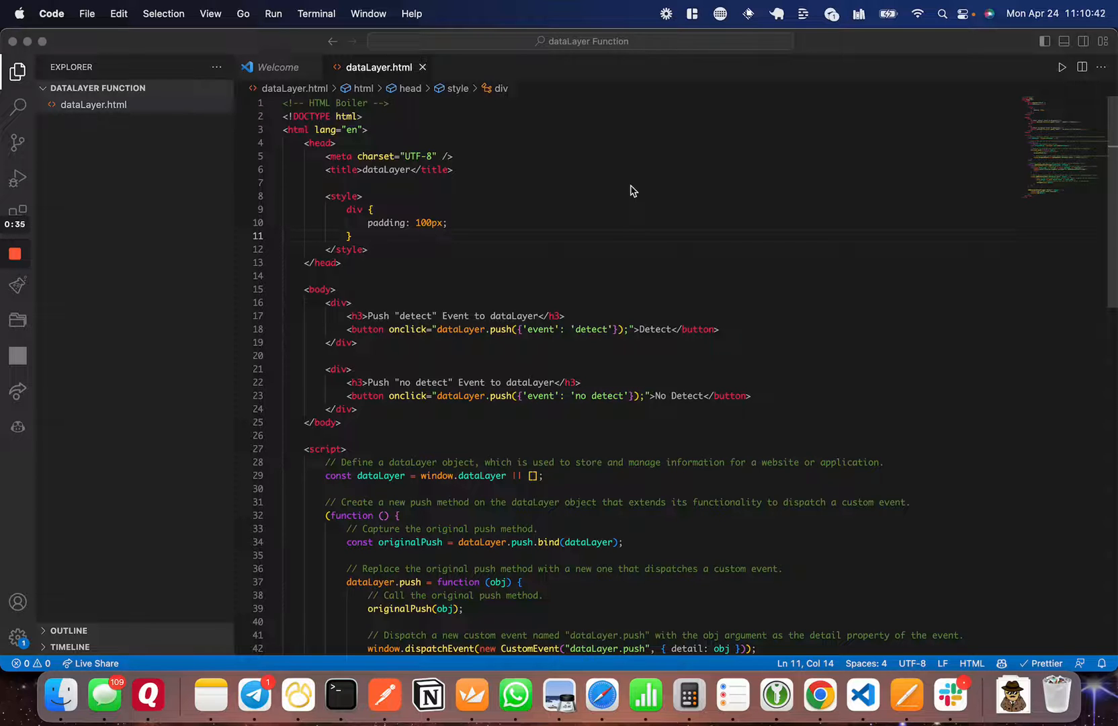
Scroll to line 23 and change the No Detect button's pushed event from 'no detect' to 'no_detect'.
scroll(down, 3)
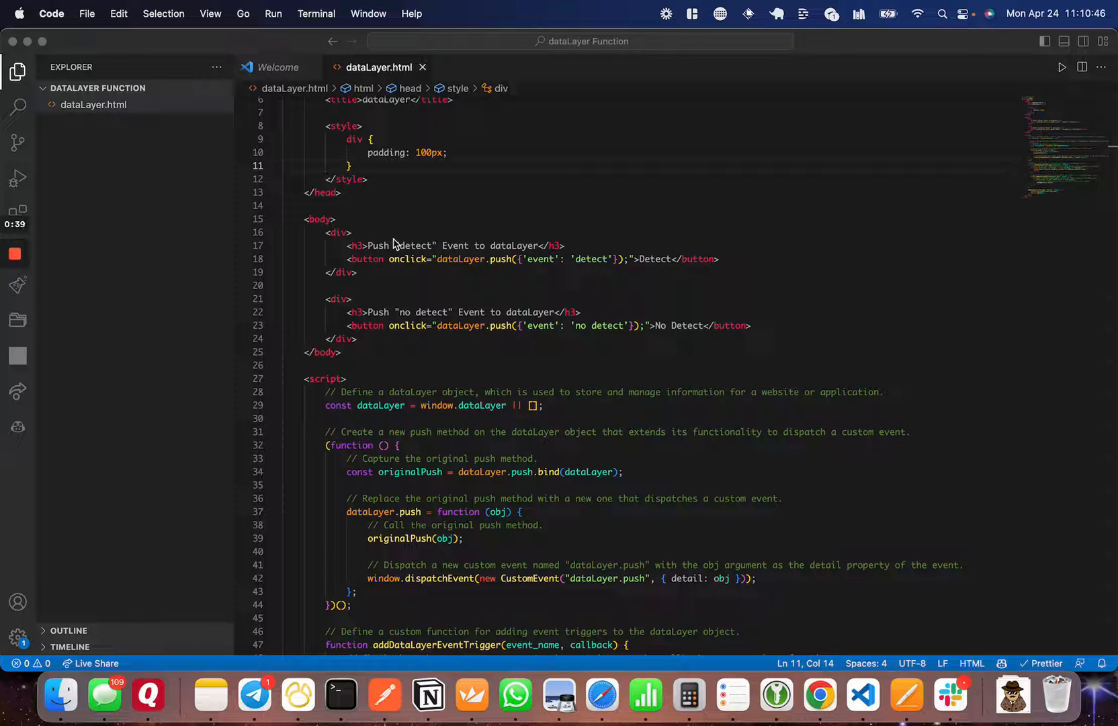
scroll(down, 3)
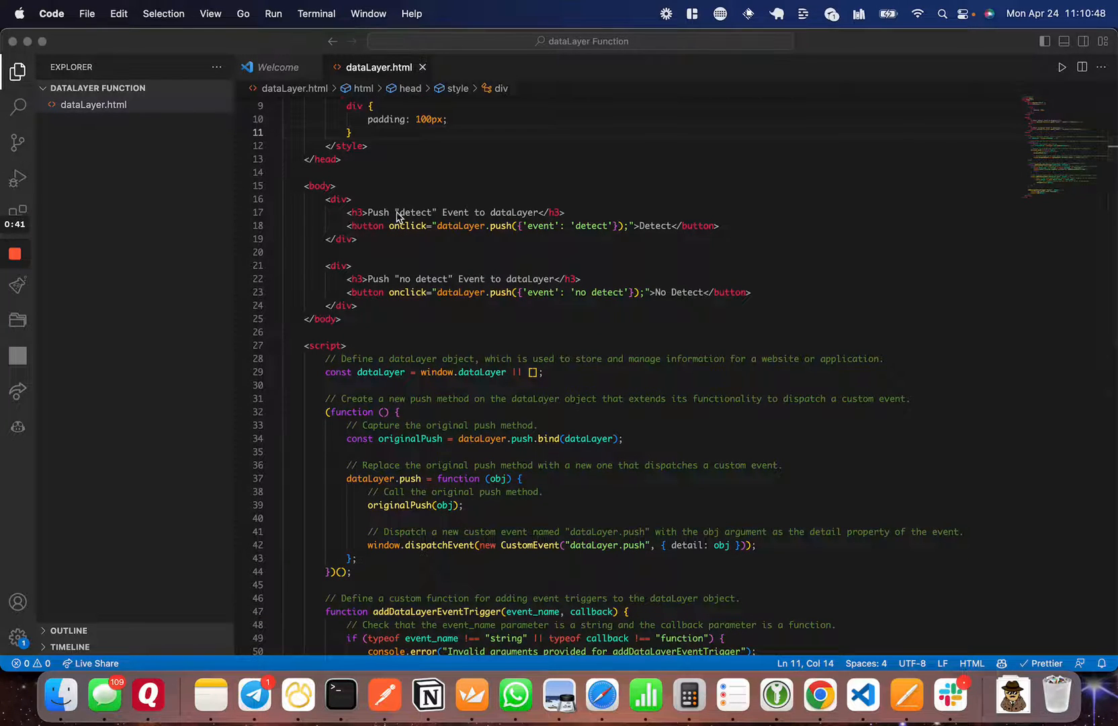
mouse_move(502, 247)
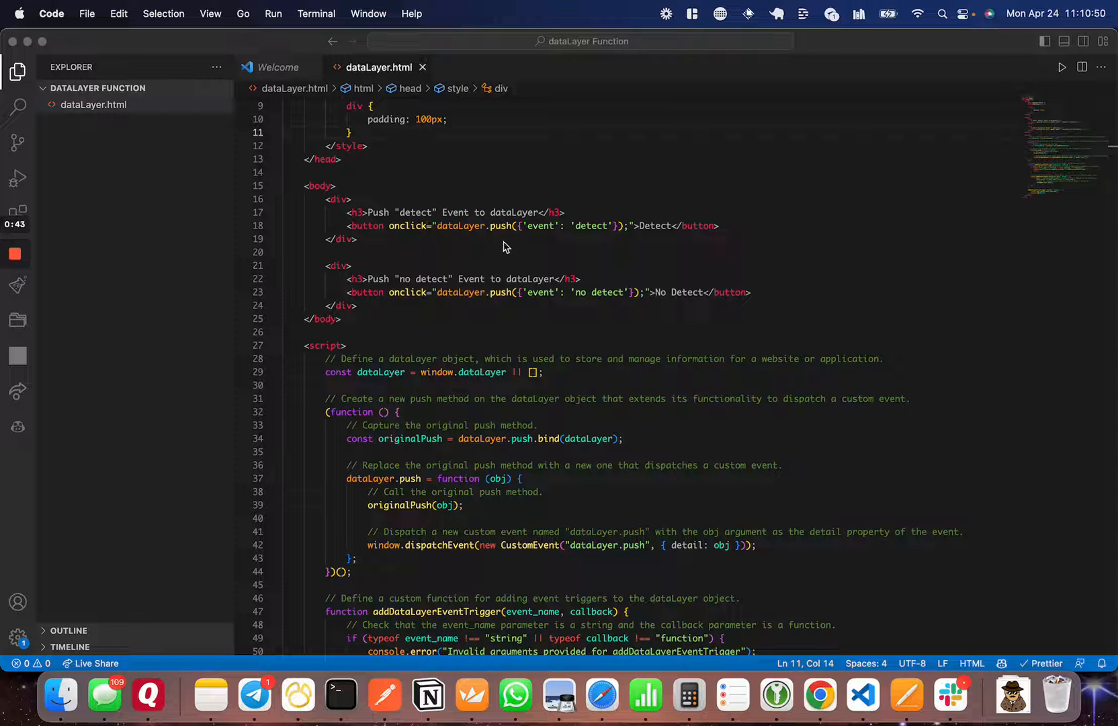
mouse_move(581, 242)
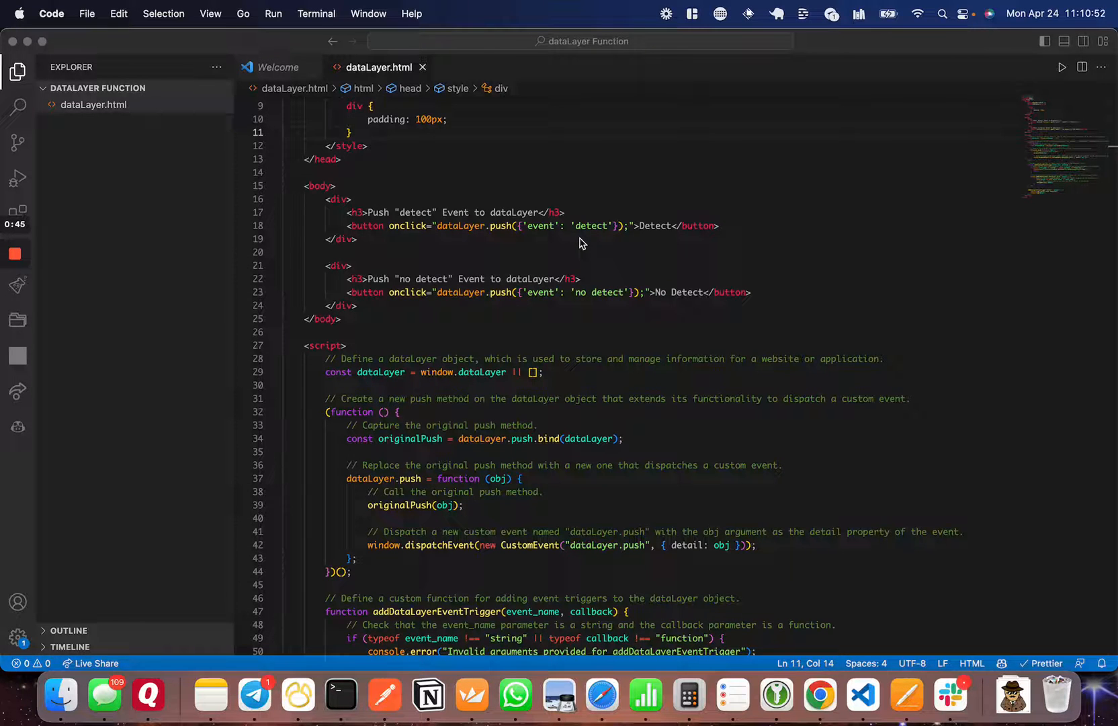
scroll(down, 3)
text(_)
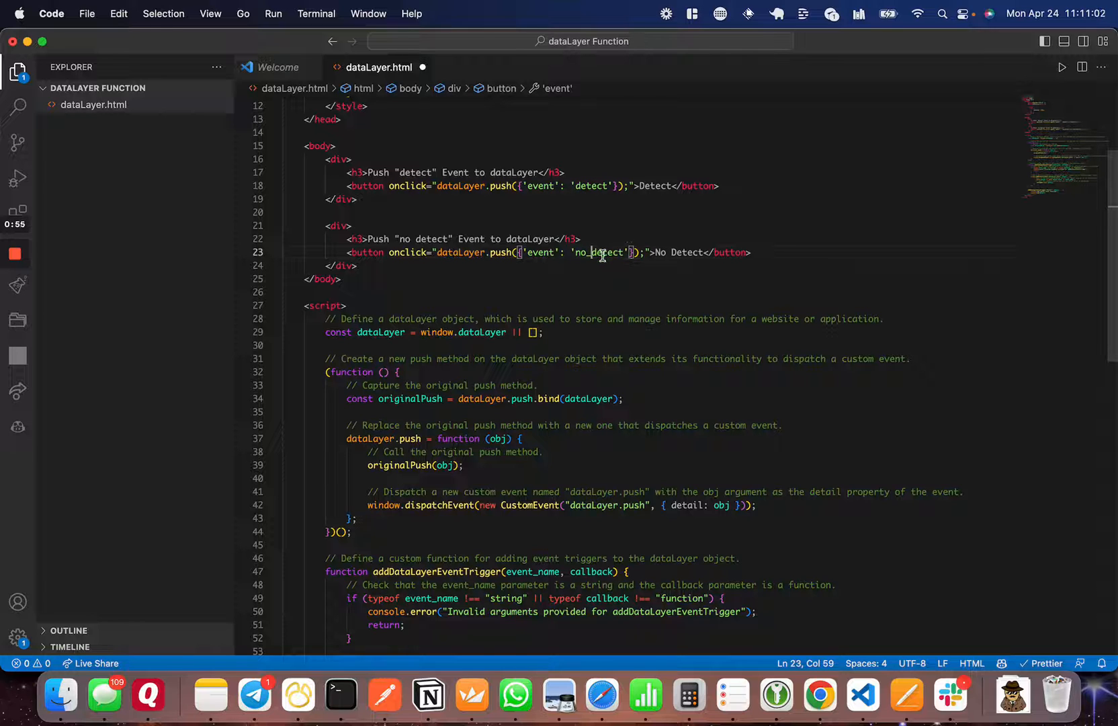
Add 'data': 'test' to the Detect button's pushed object on line 18 and save.
click(613, 185)
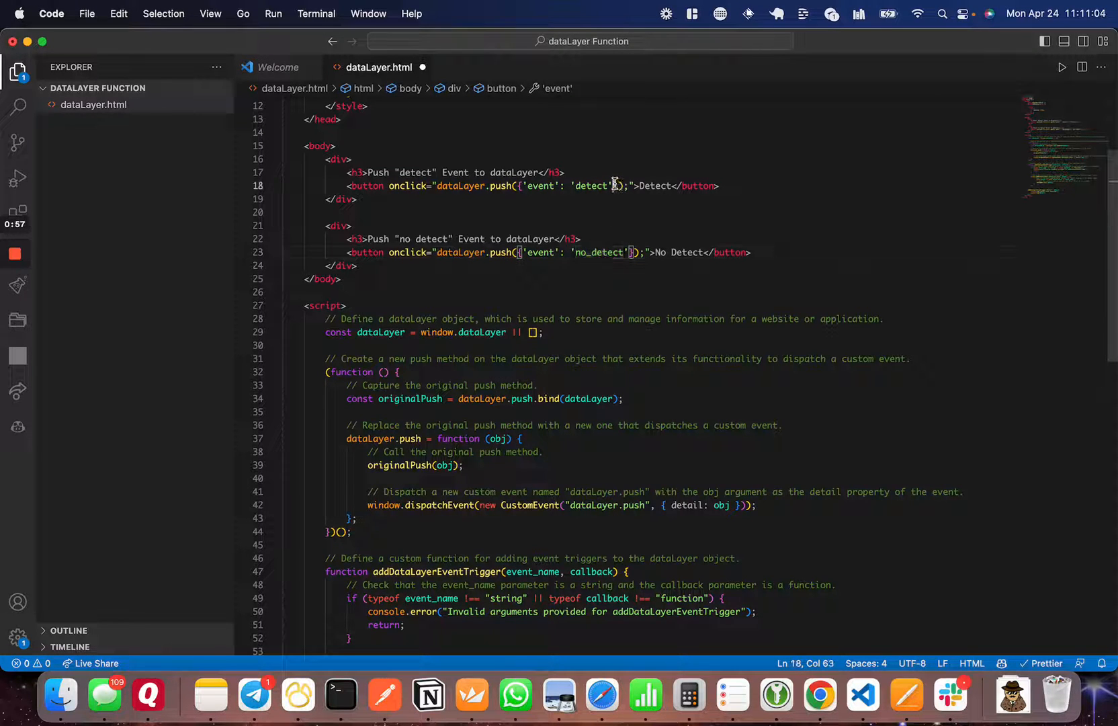
text({)
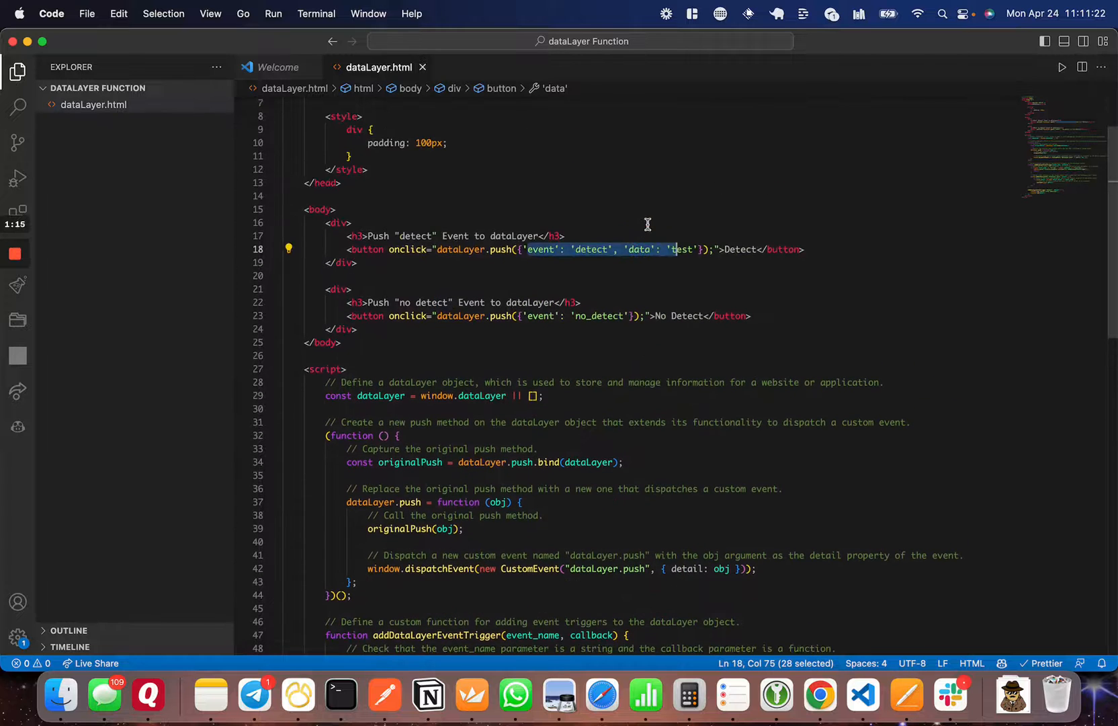
Scroll down to addDataLayerEventTrigger, then load dataLayer.html in Chrome with the Console open.
scroll(down, 3)
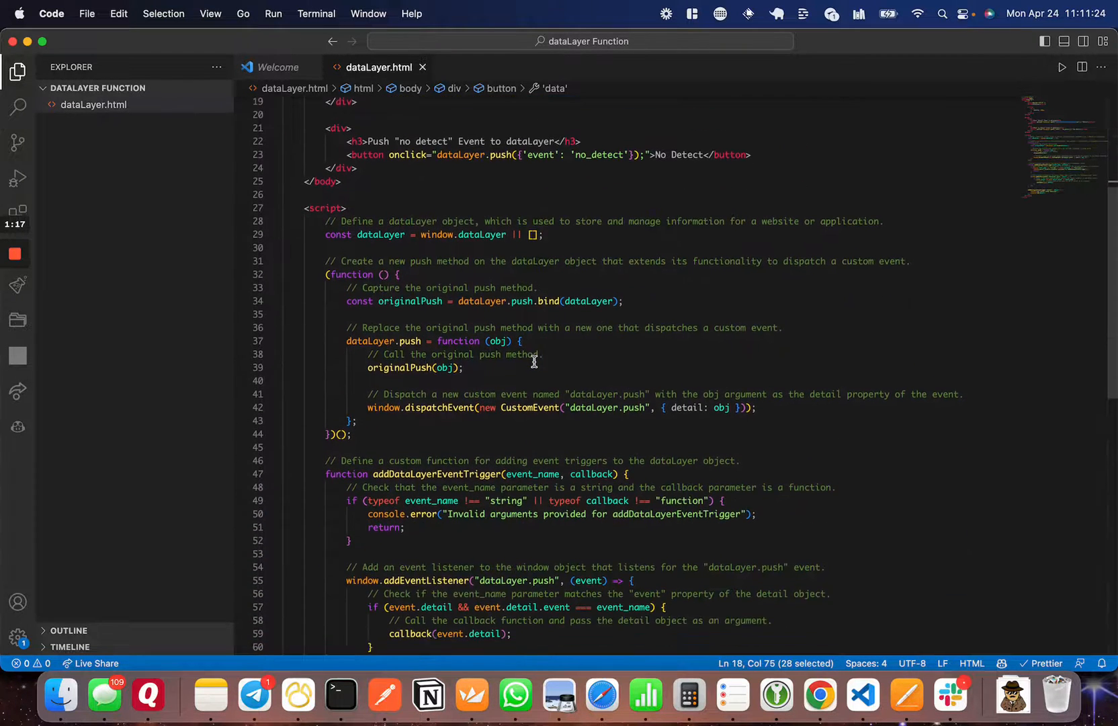
scroll(down, 3)
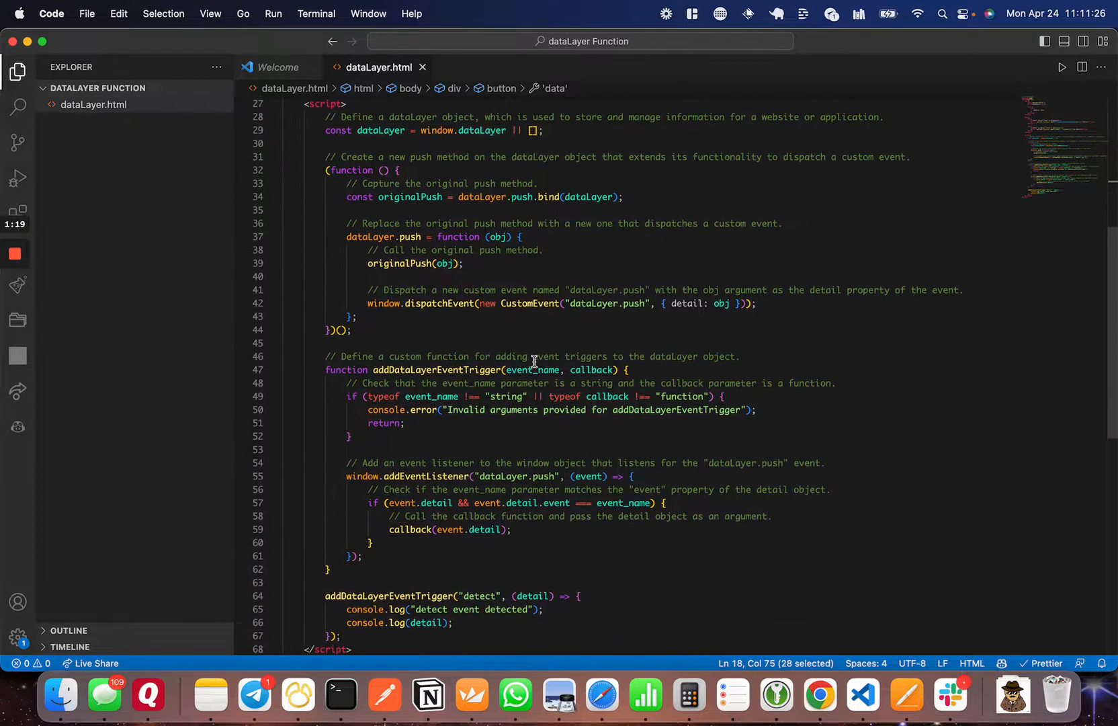
scroll(down, 3)
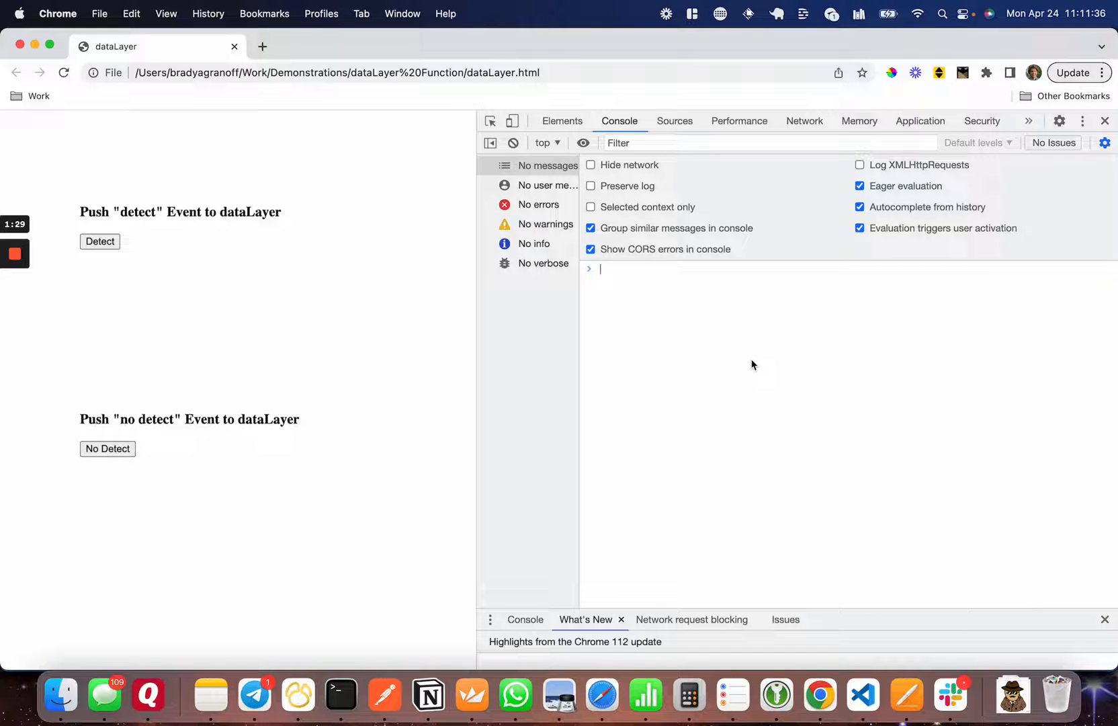
Inspect the dataLayer array in the Console, then push the no_detect and detect events.
text(dataLayer)
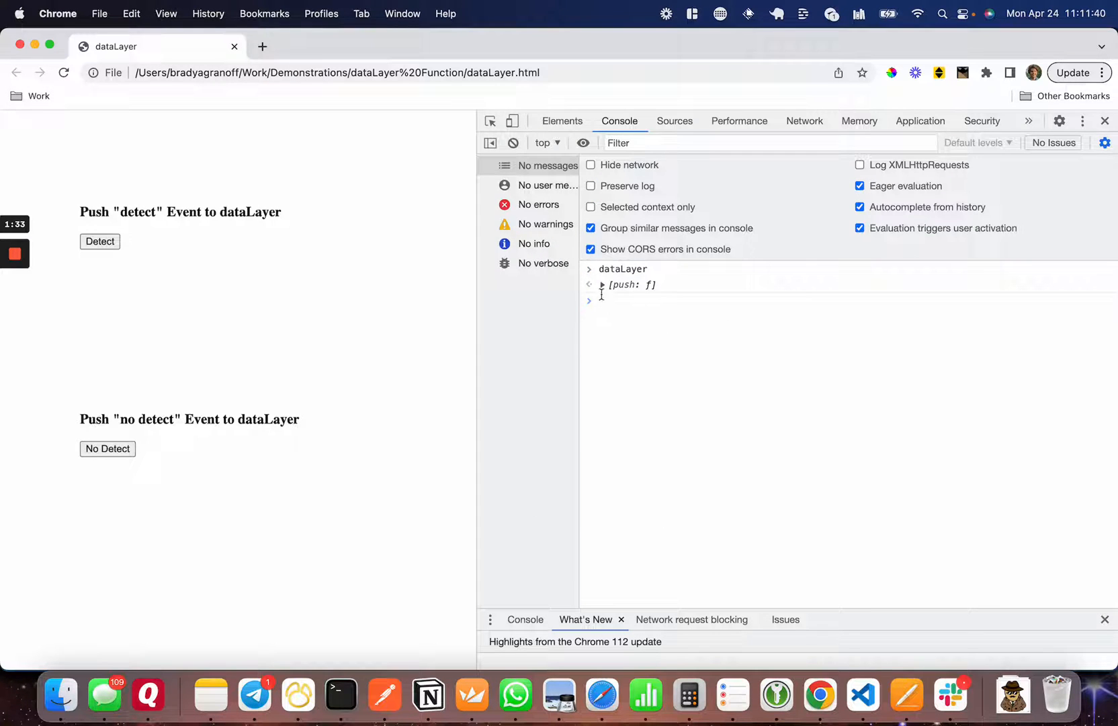
click(601, 284)
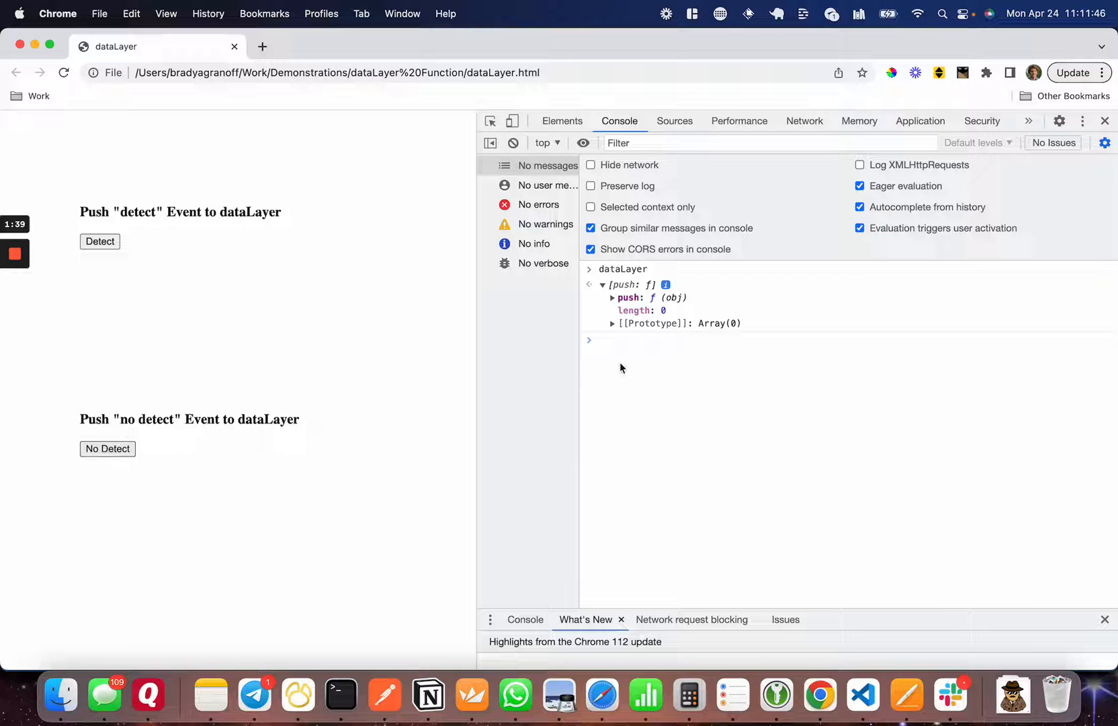
click(107, 448)
text(dataLayer)
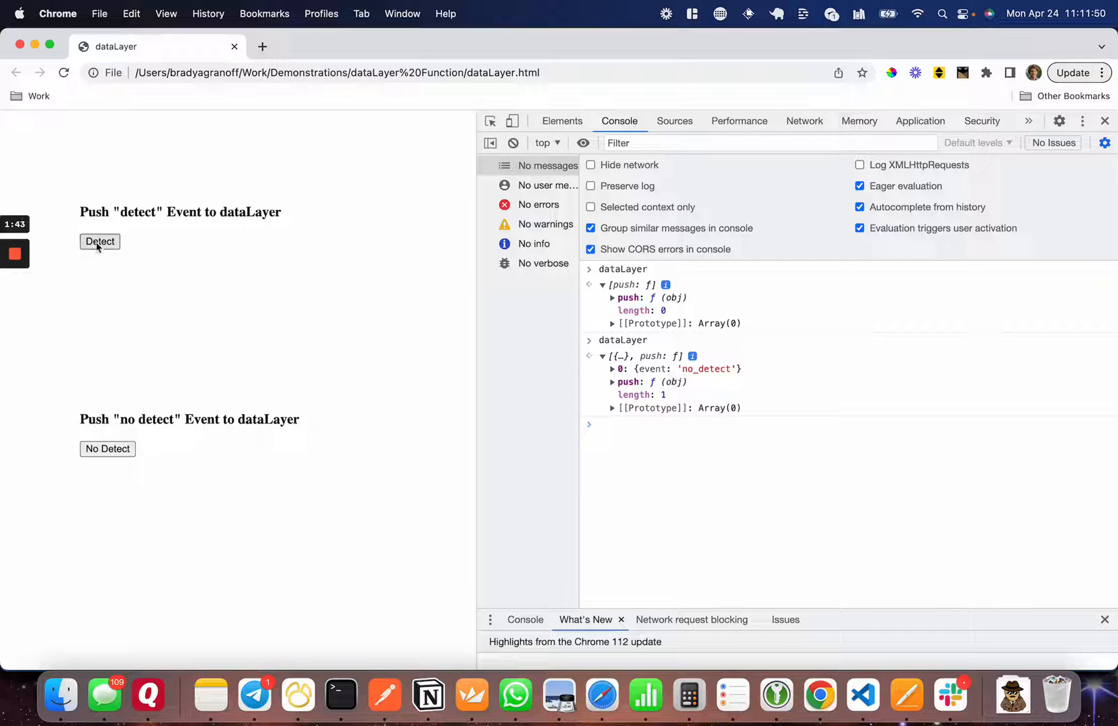
click(99, 241)
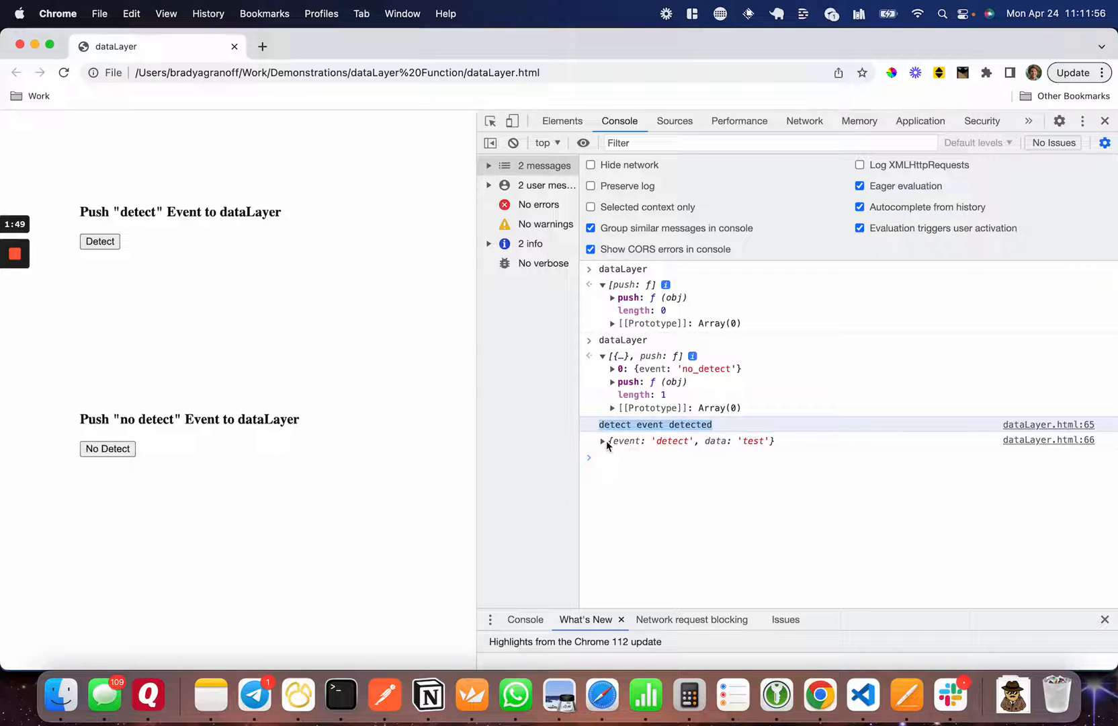
Expand the logged detect event object and check dataLayer's stored no_detect and detect entries.
click(603, 440)
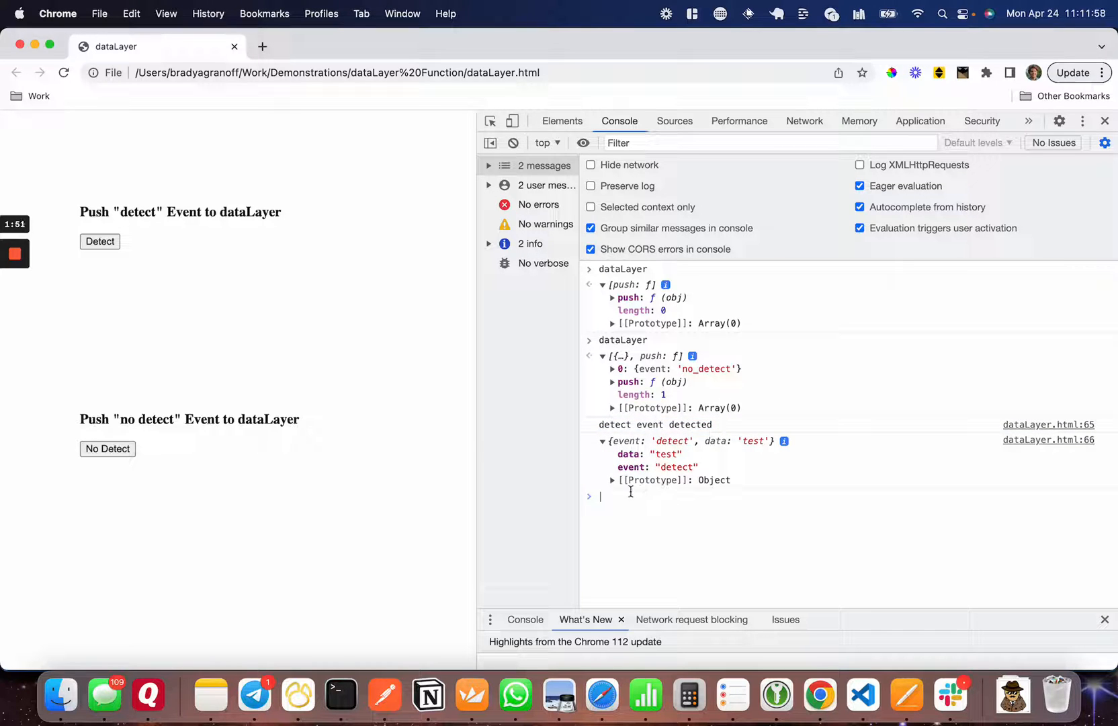
text(dataLayer)
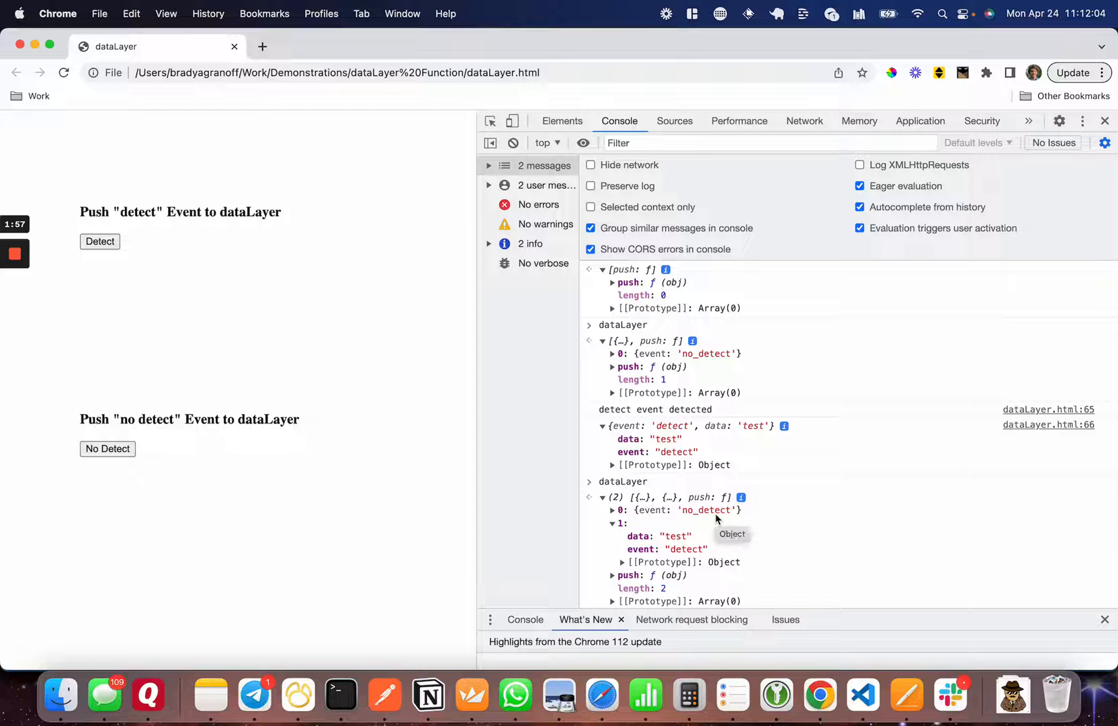
click(862, 695)
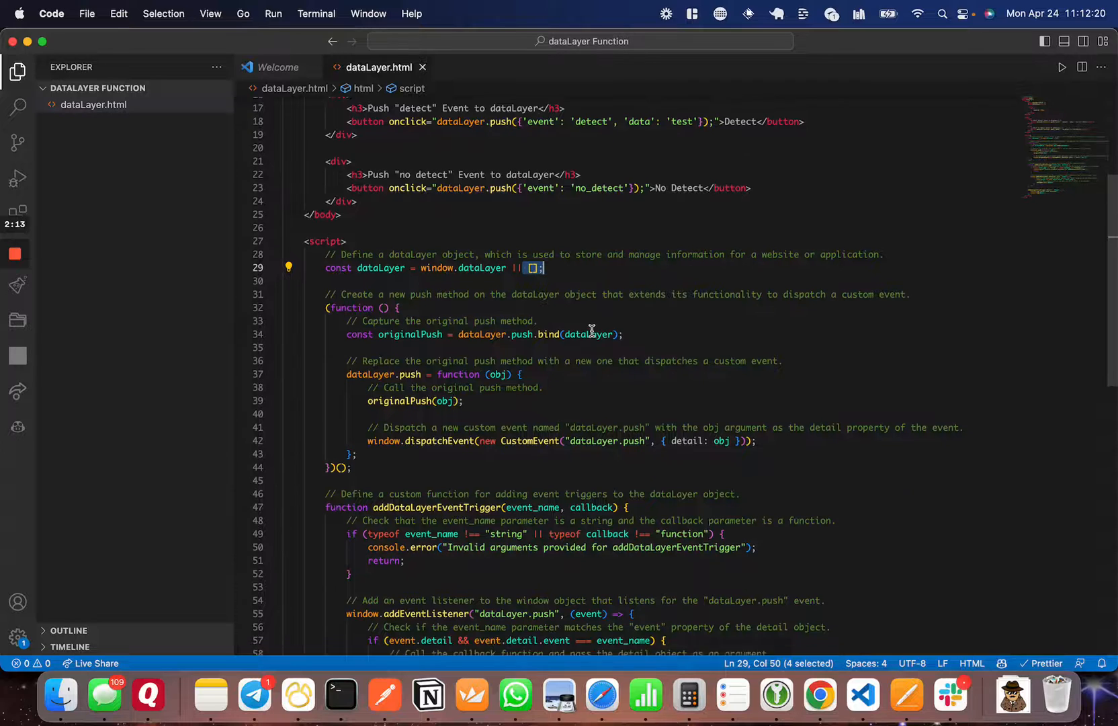
scroll(down, 3)
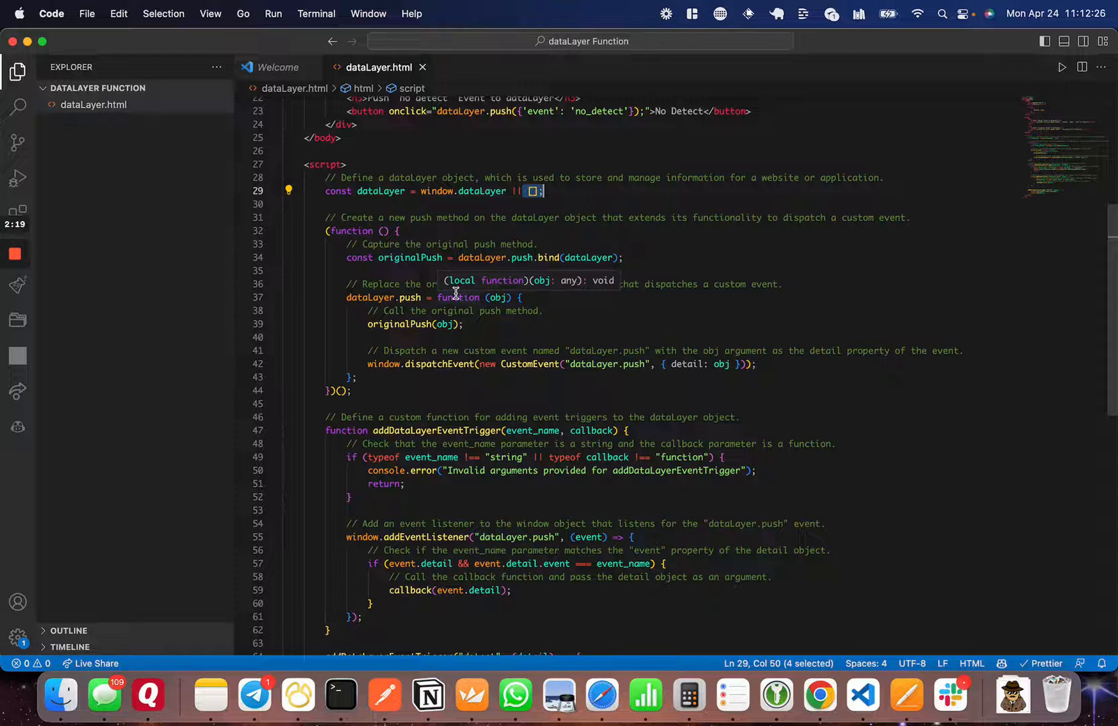
mouse_move(645, 329)
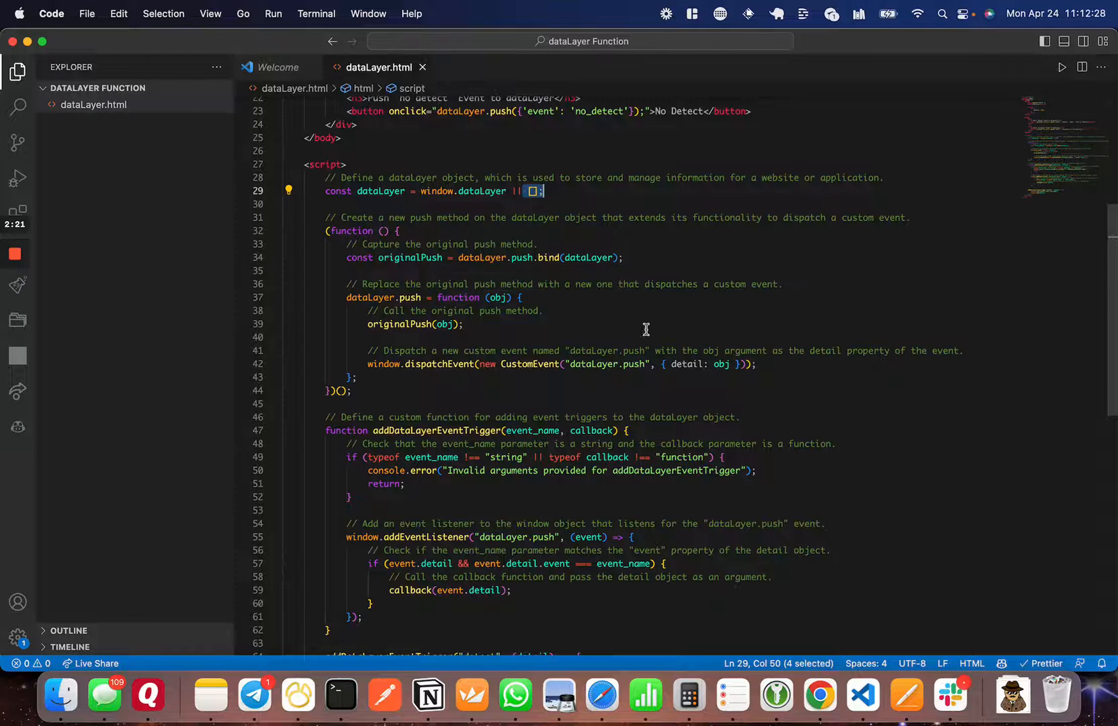
scroll(down, 3)
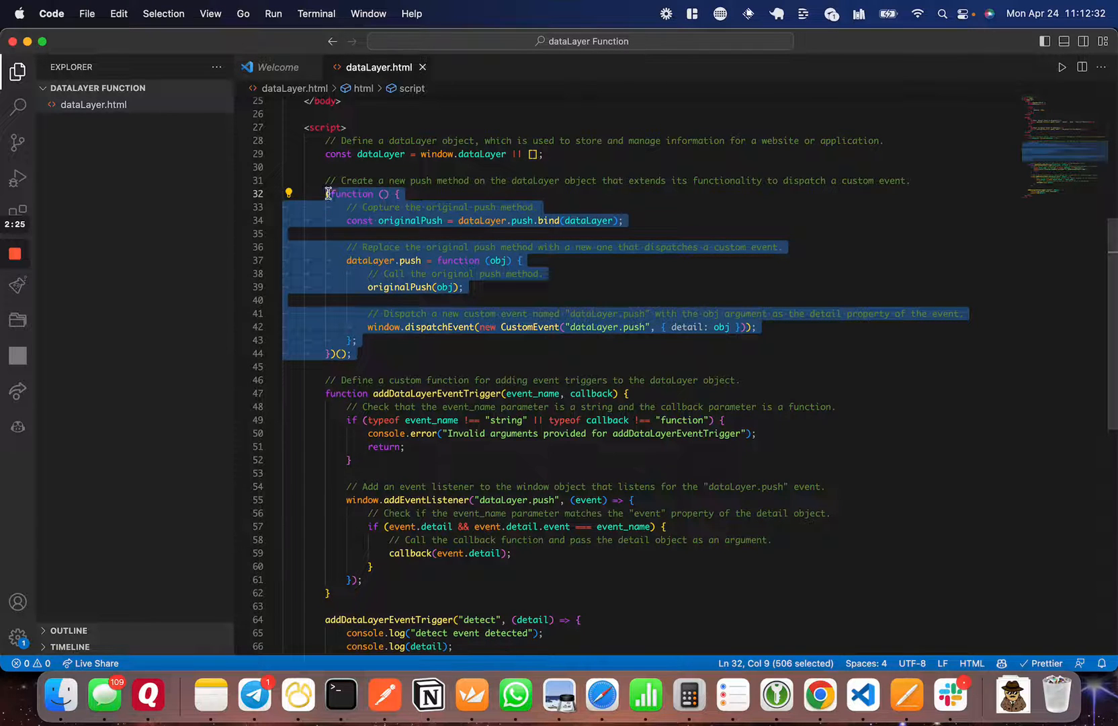
click(350, 354)
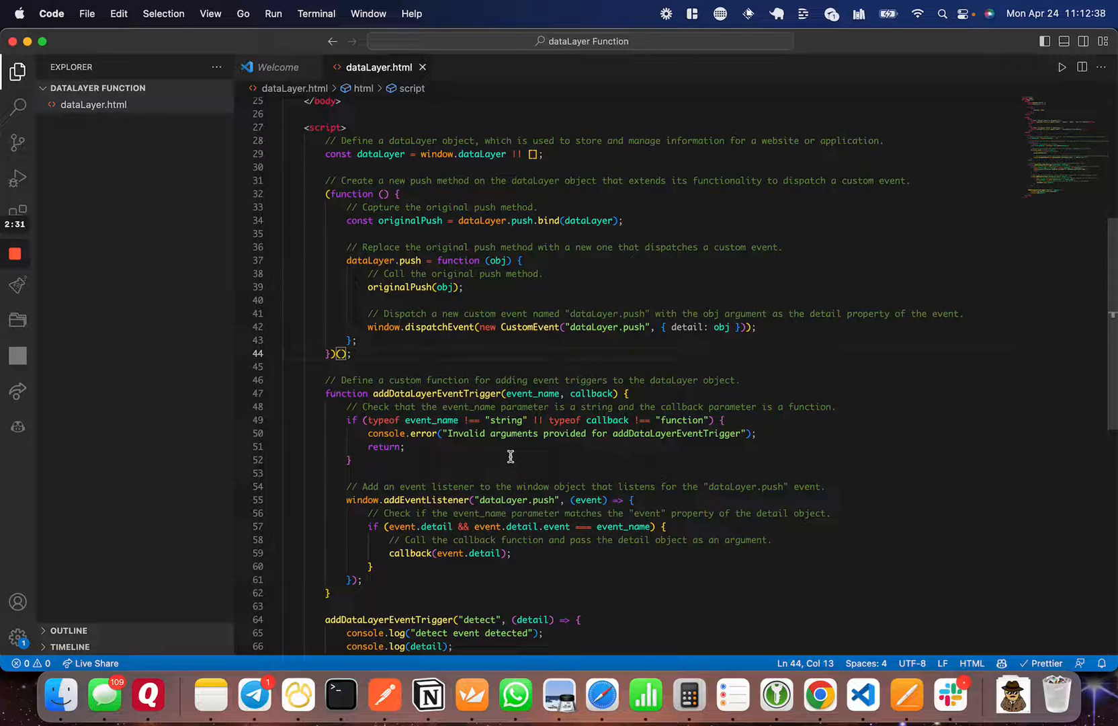
mouse_move(560, 220)
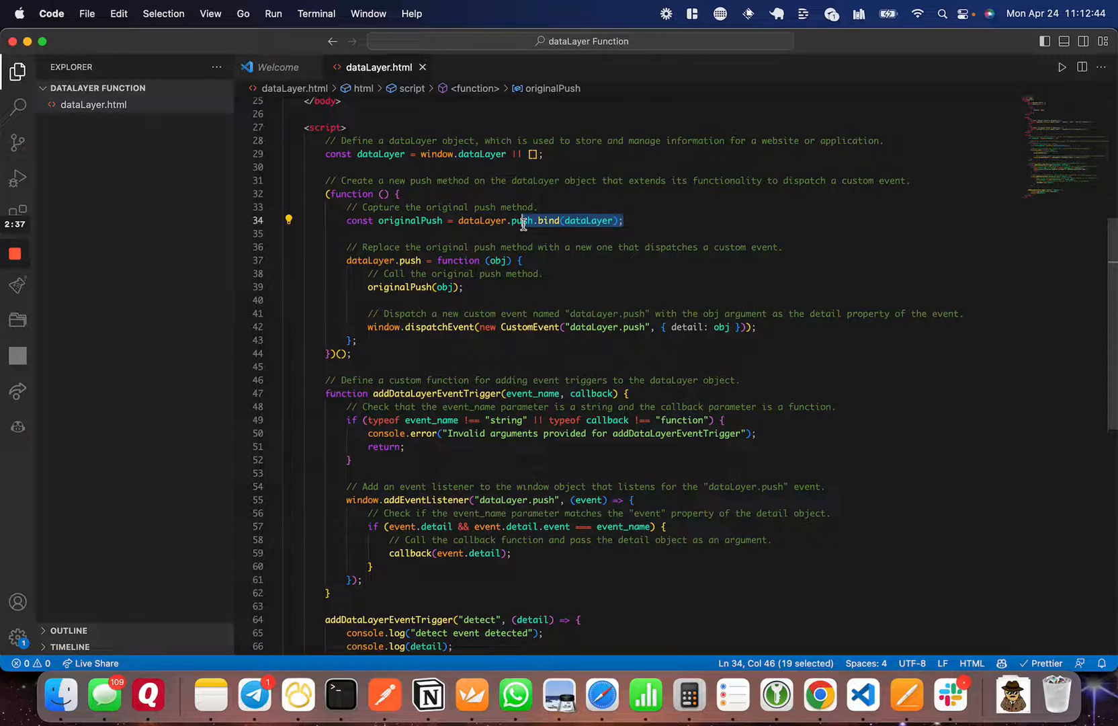
double_click(519, 208)
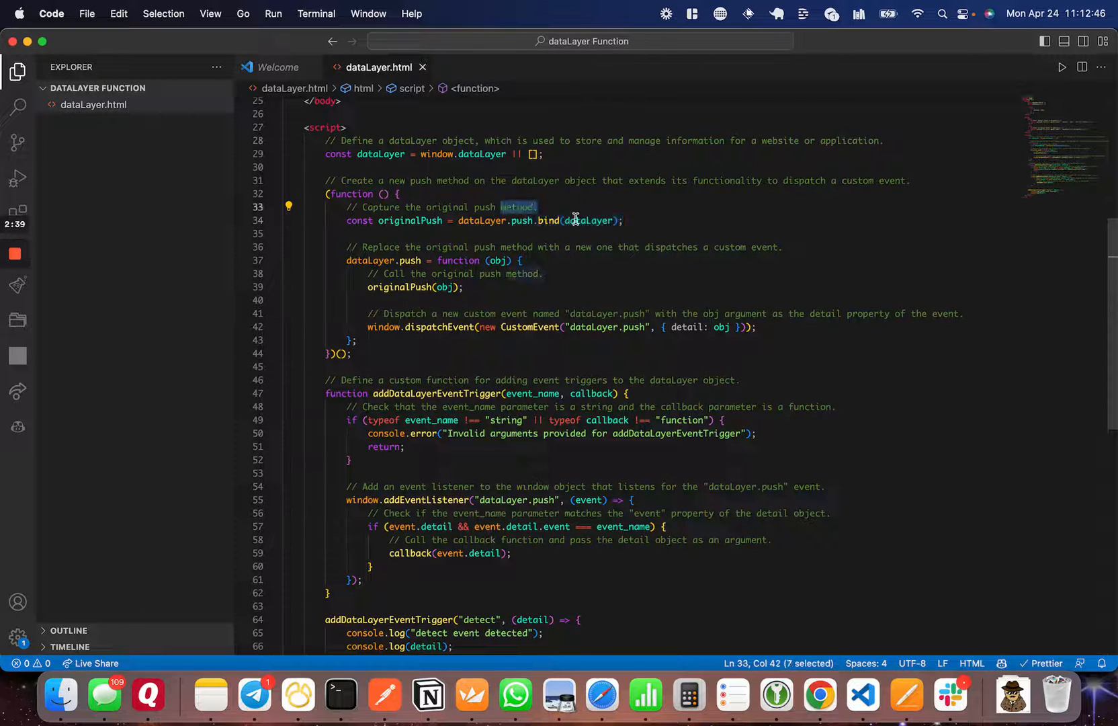
mouse_move(585, 220)
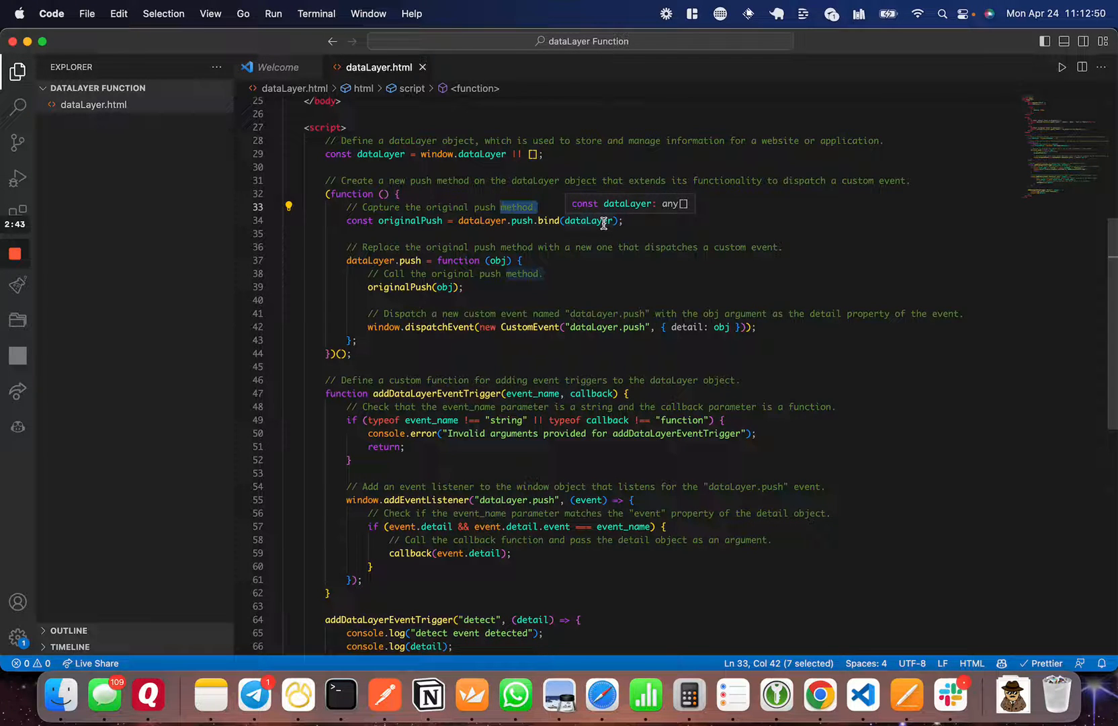
double_click(409, 220)
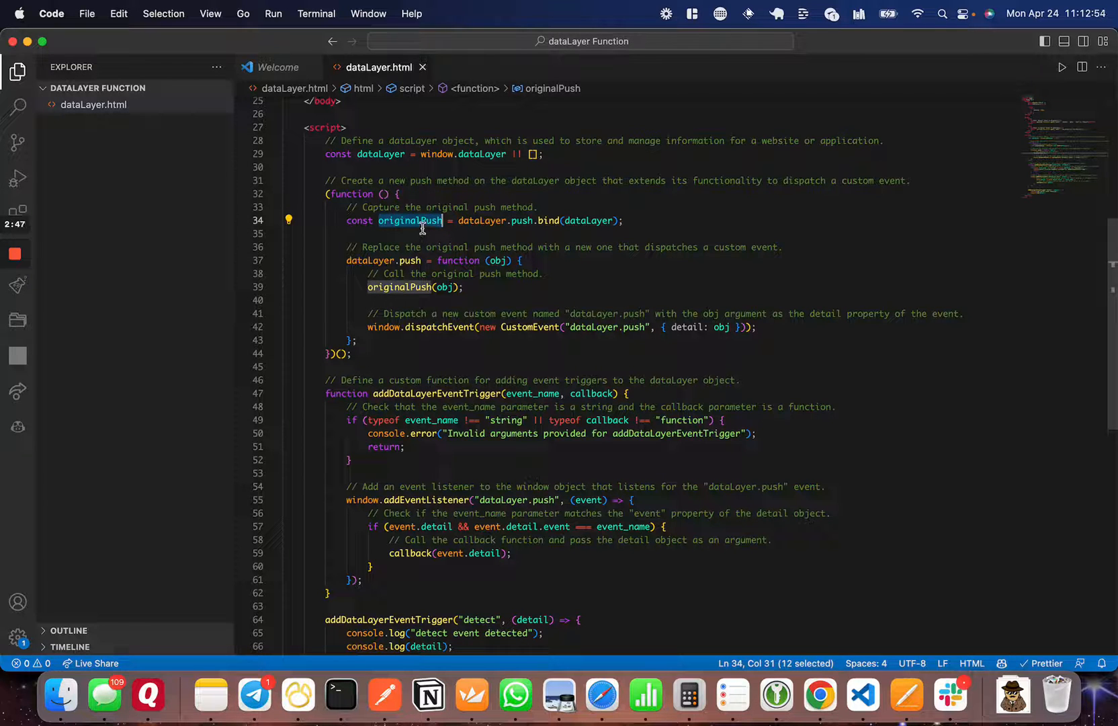
scroll(down, 3)
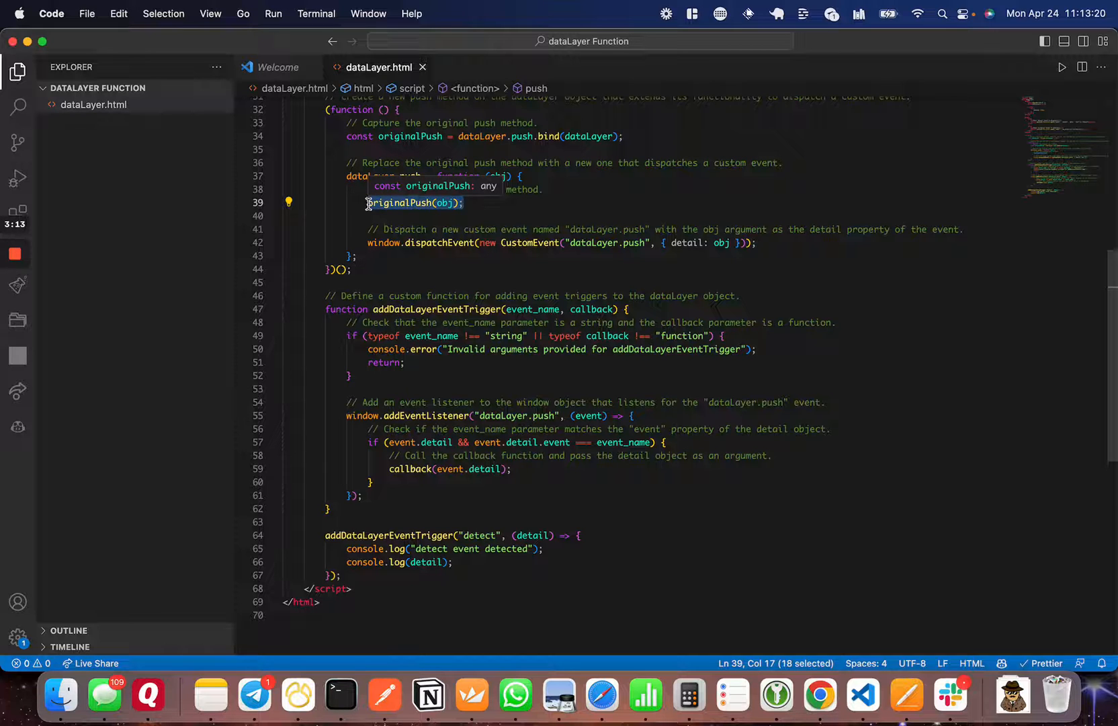
scroll(down, 3)
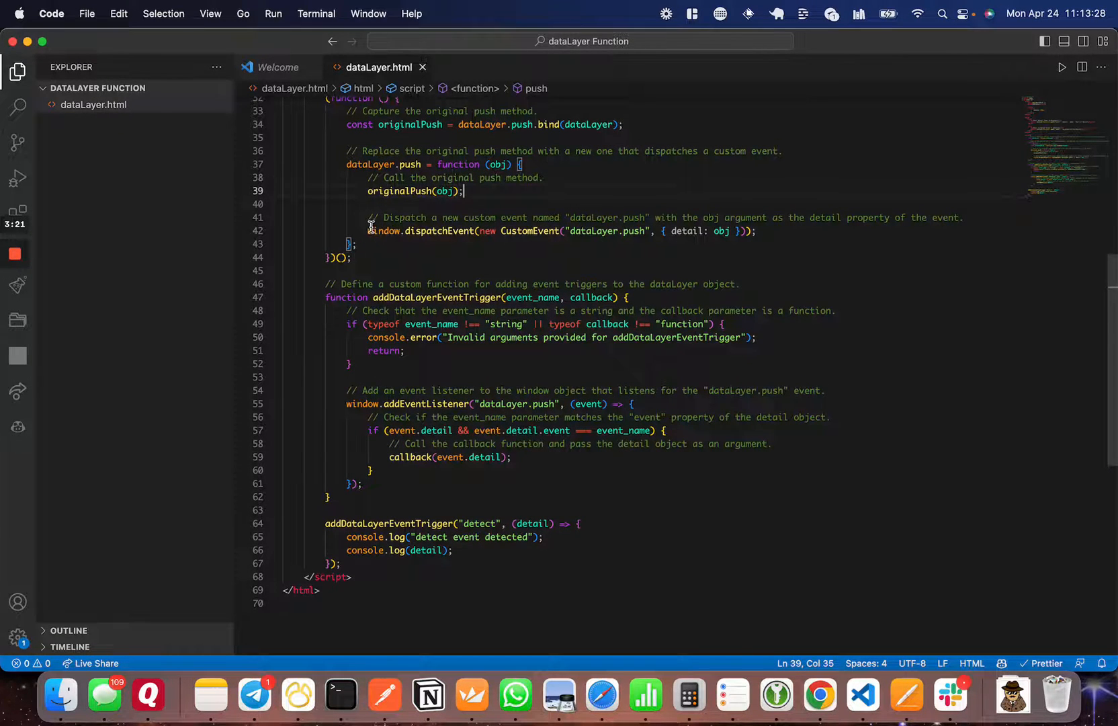
mouse_move(528, 231)
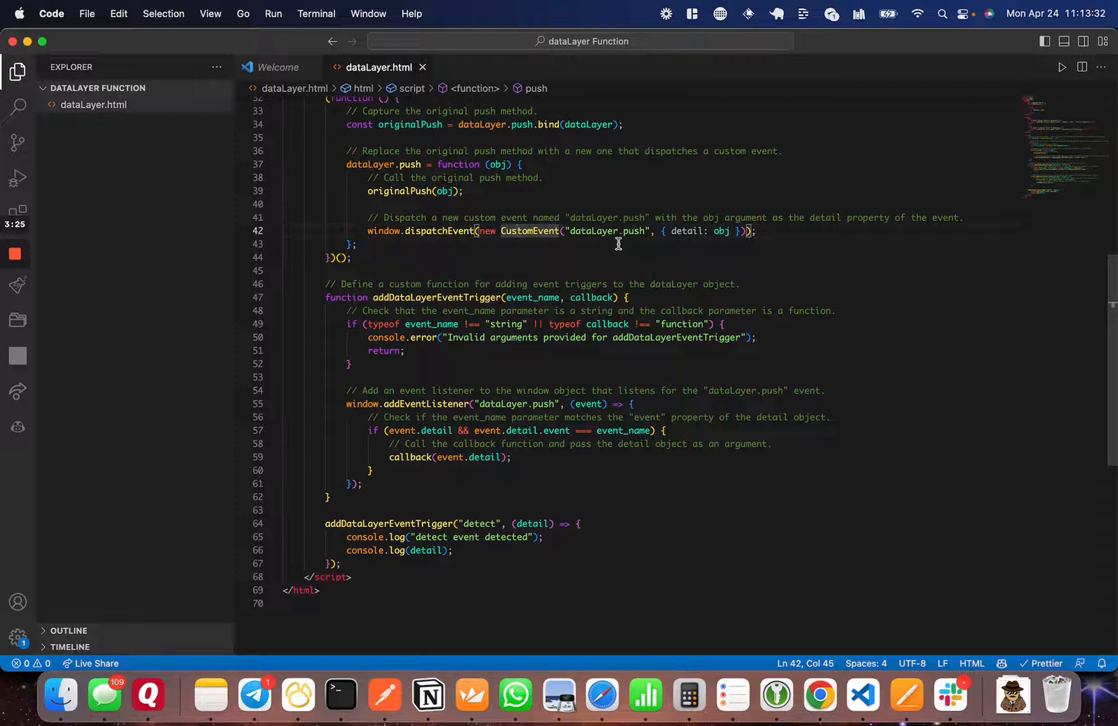
double_click(603, 231)
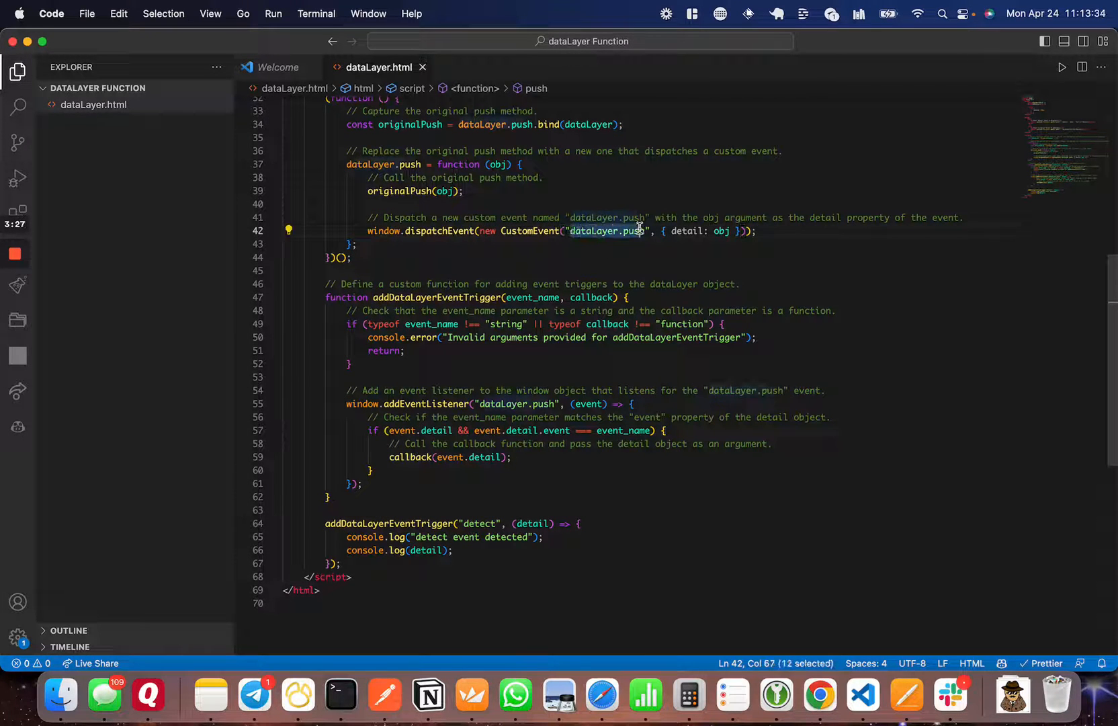
drag(639, 231, 652, 230)
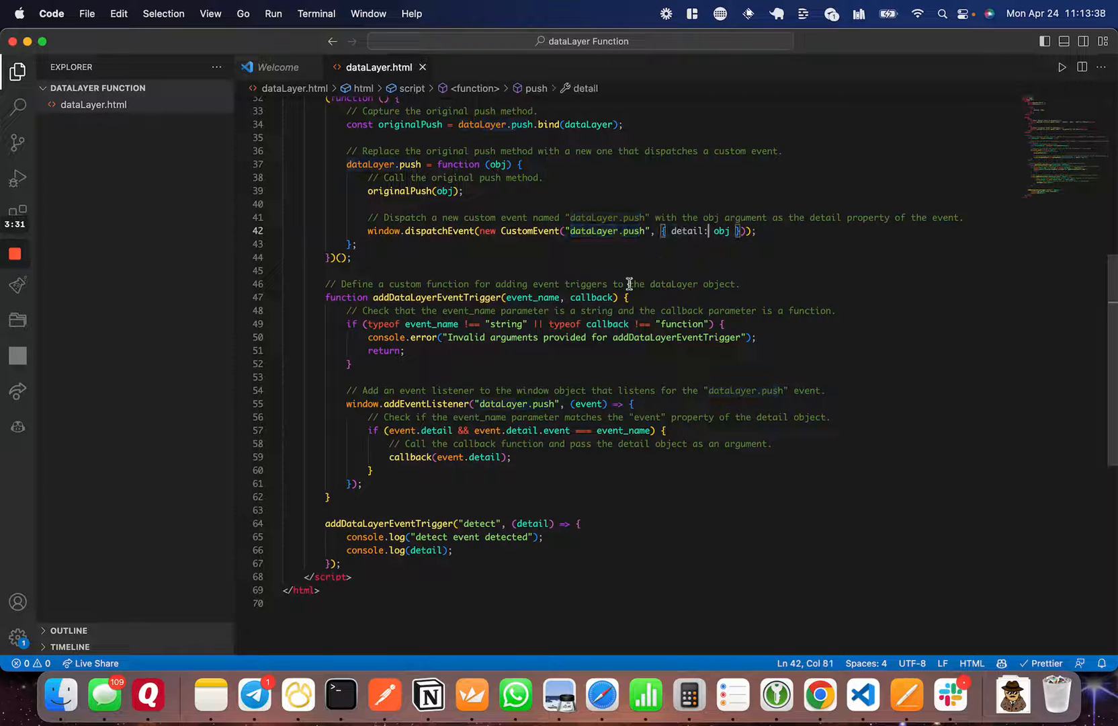
scroll(down, 3)
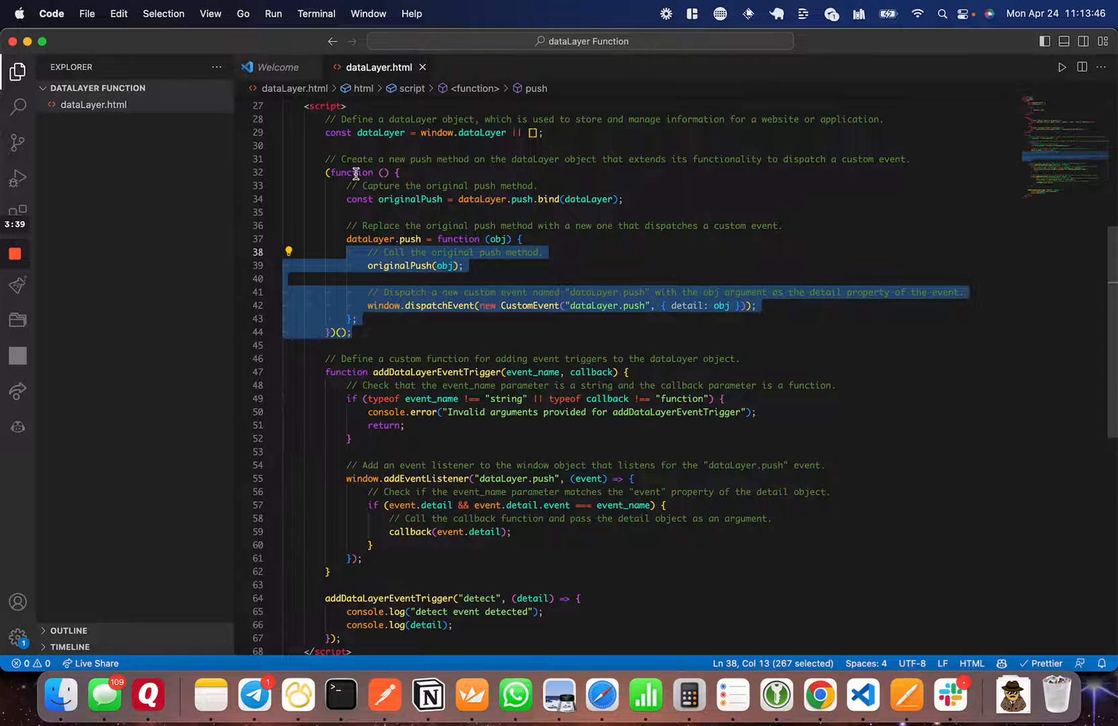
scroll(down, 3)
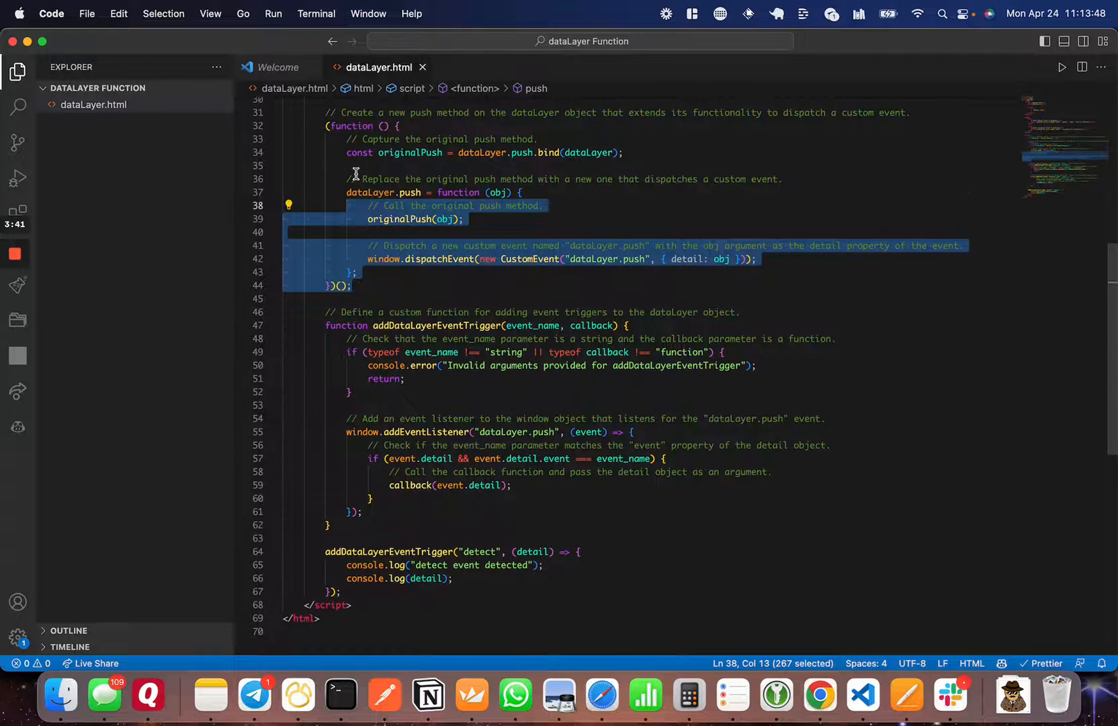
scroll(down, 3)
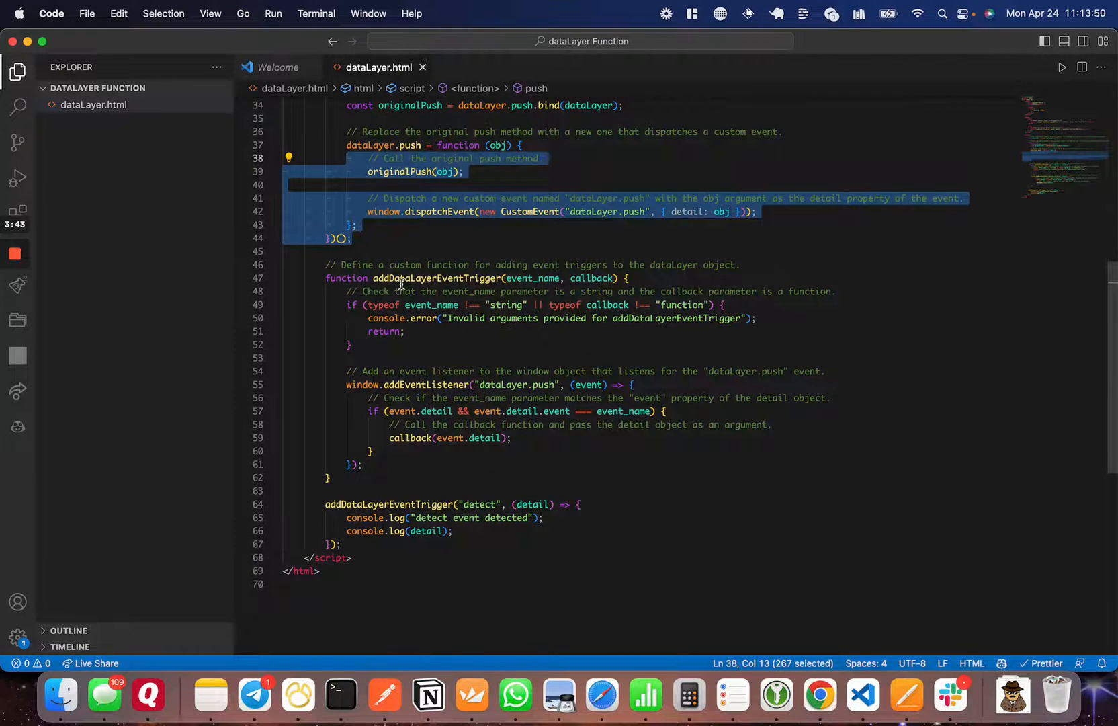
double_click(436, 278)
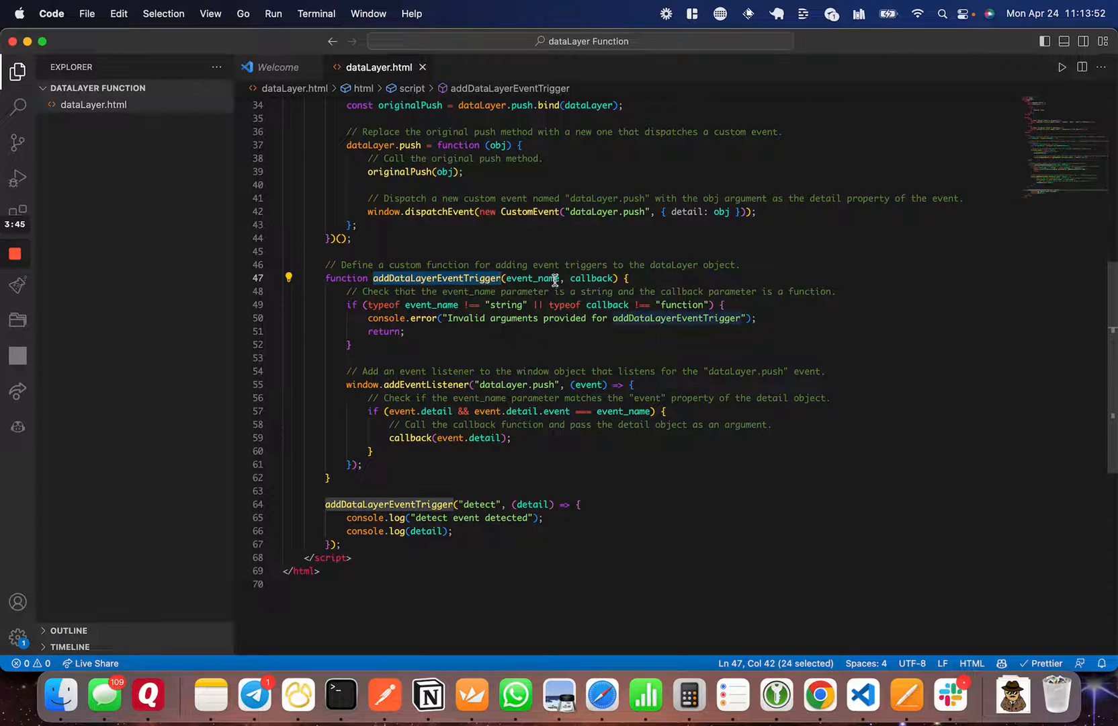
click(593, 278)
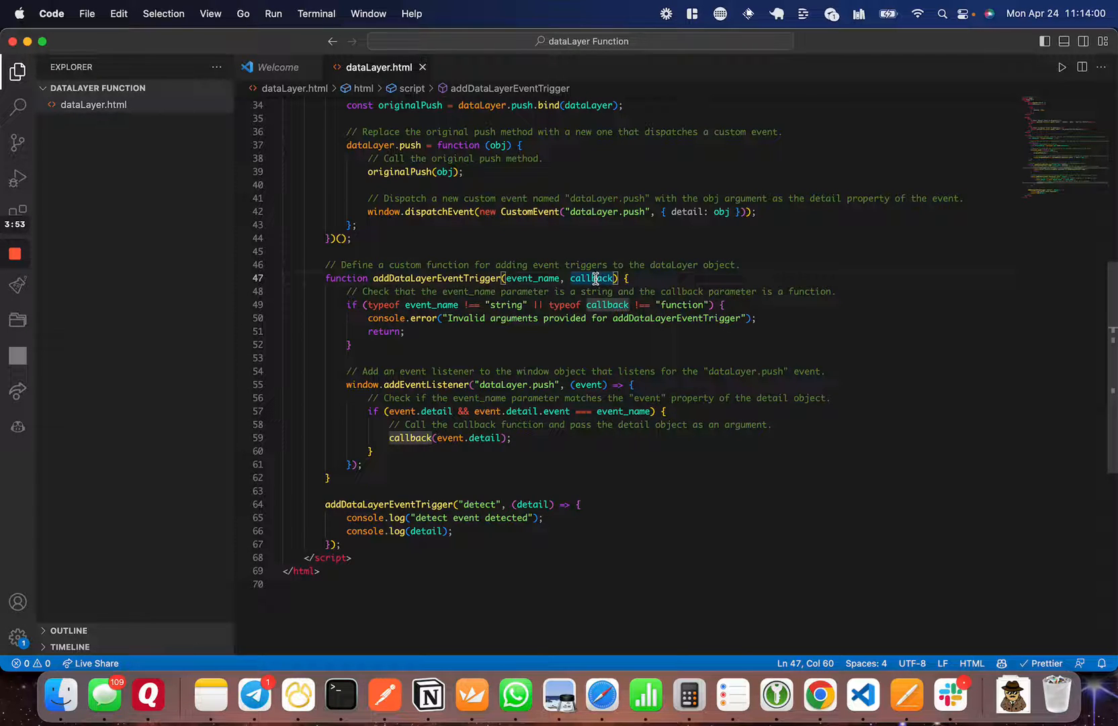
scroll(down, 3)
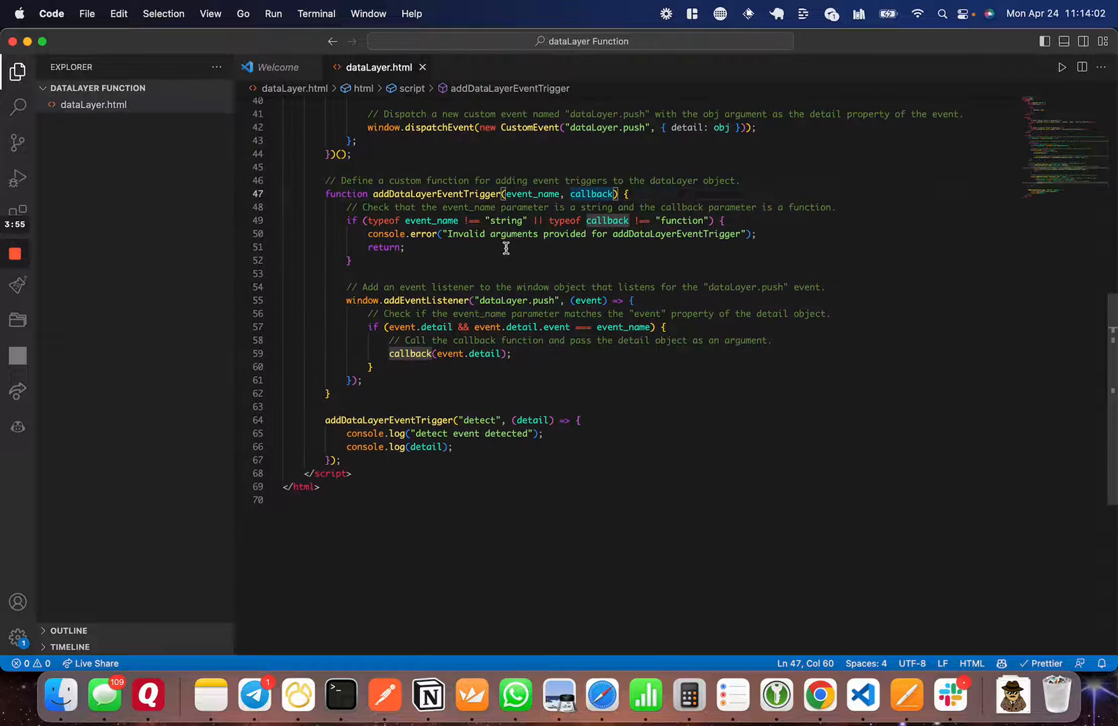
mouse_move(430, 221)
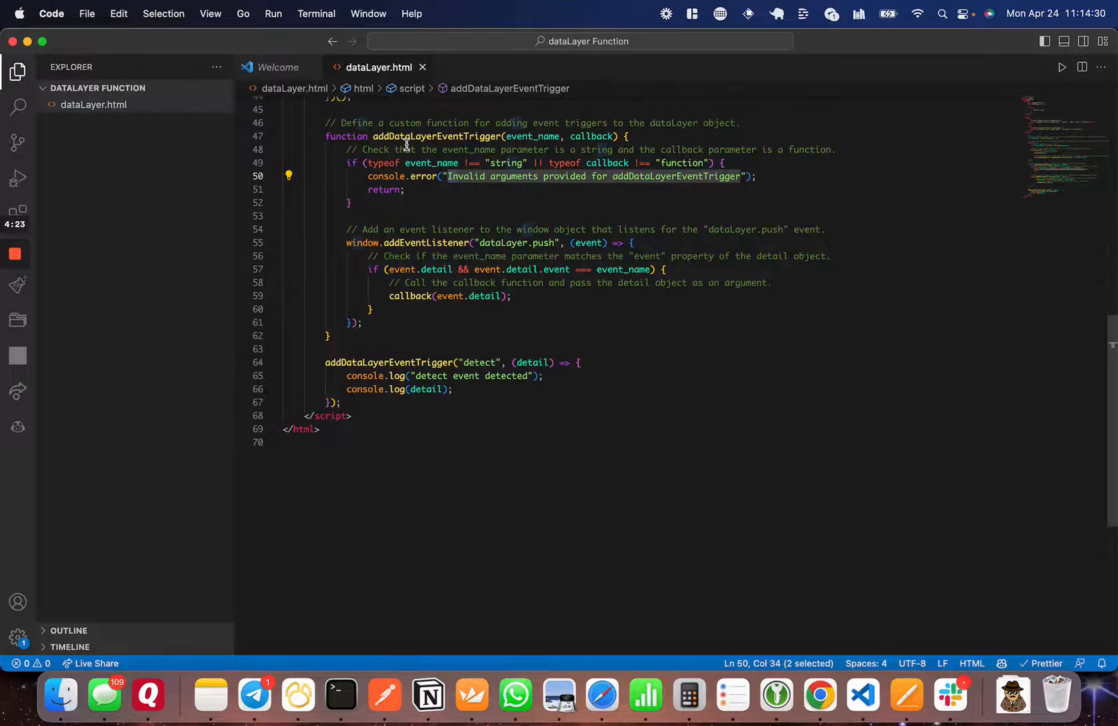
scroll(down, 3)
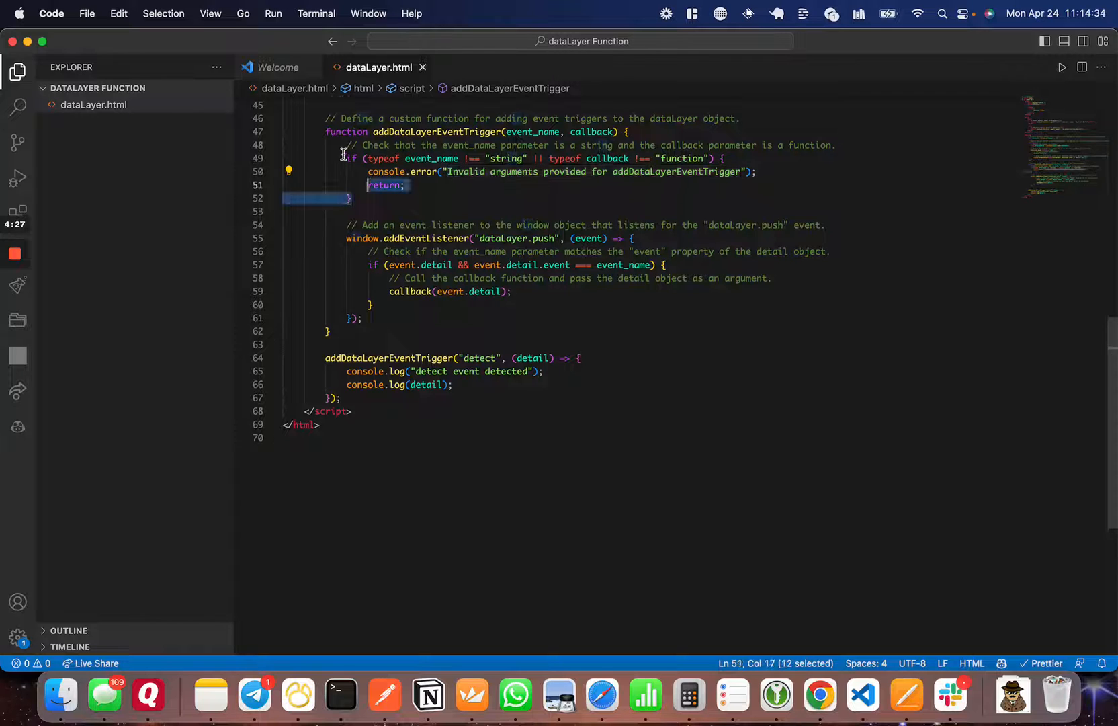
scroll(down, 3)
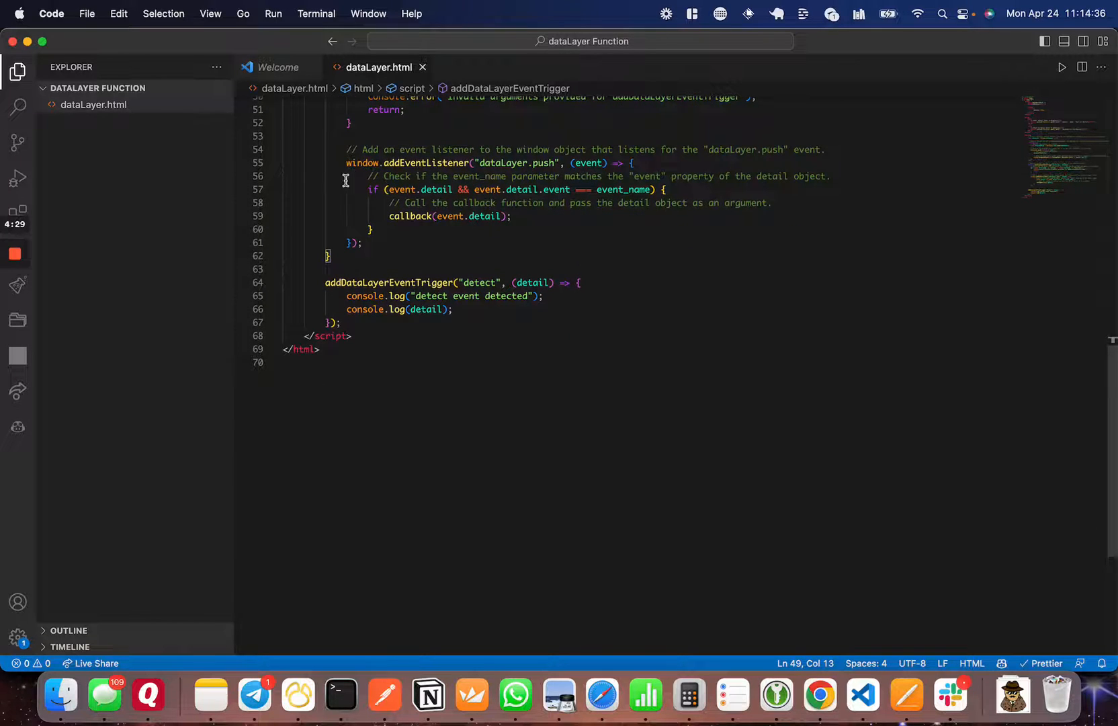
drag(347, 150, 412, 217)
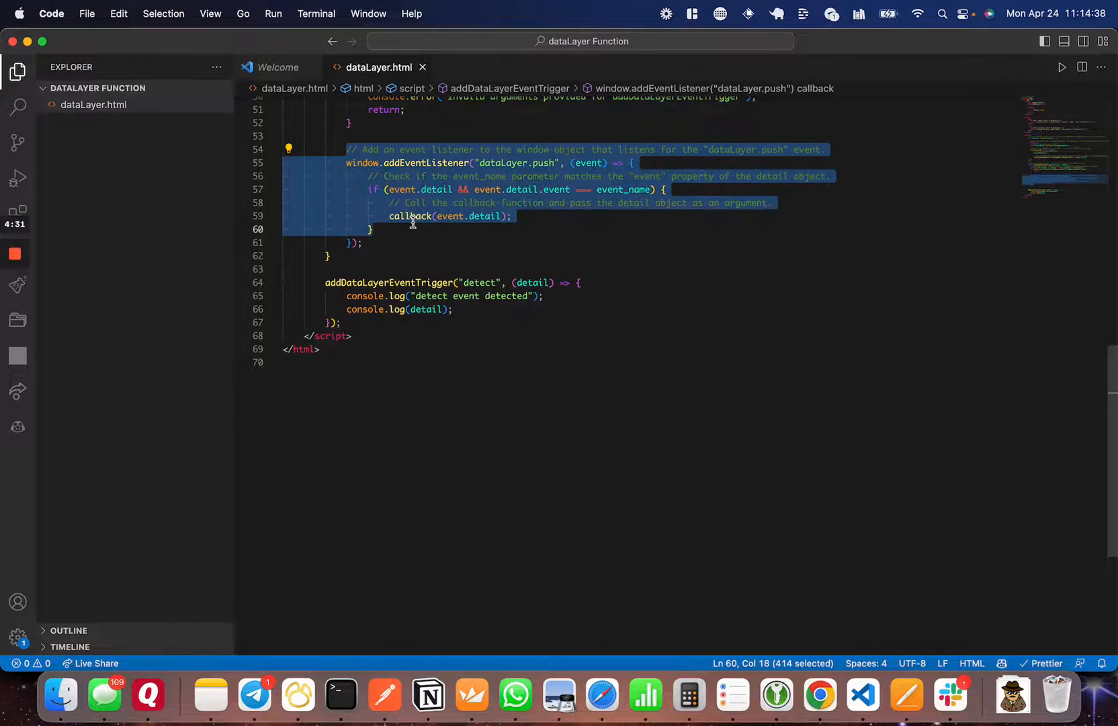
mouse_move(428, 162)
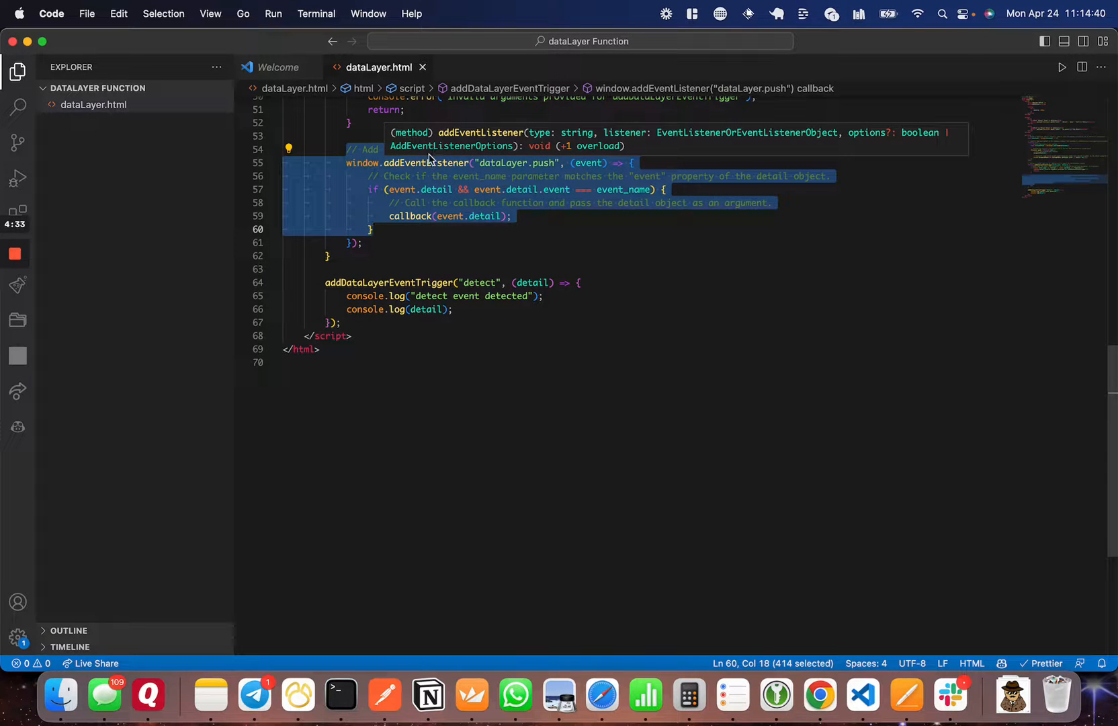
click(470, 258)
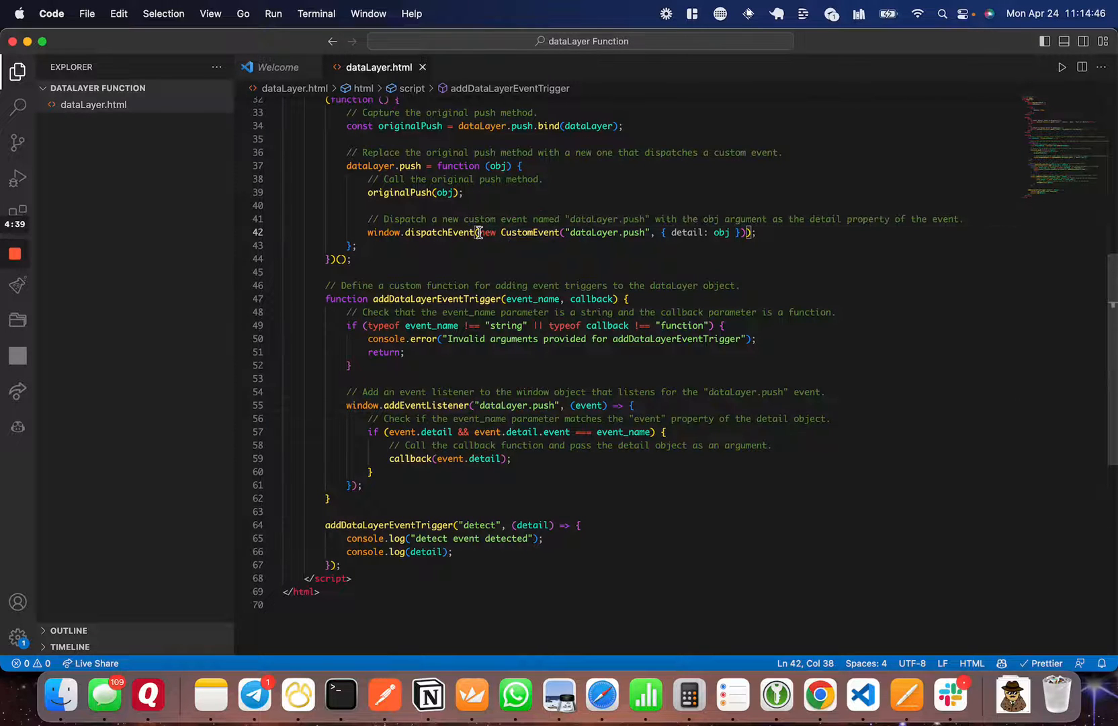
drag(478, 233, 644, 232)
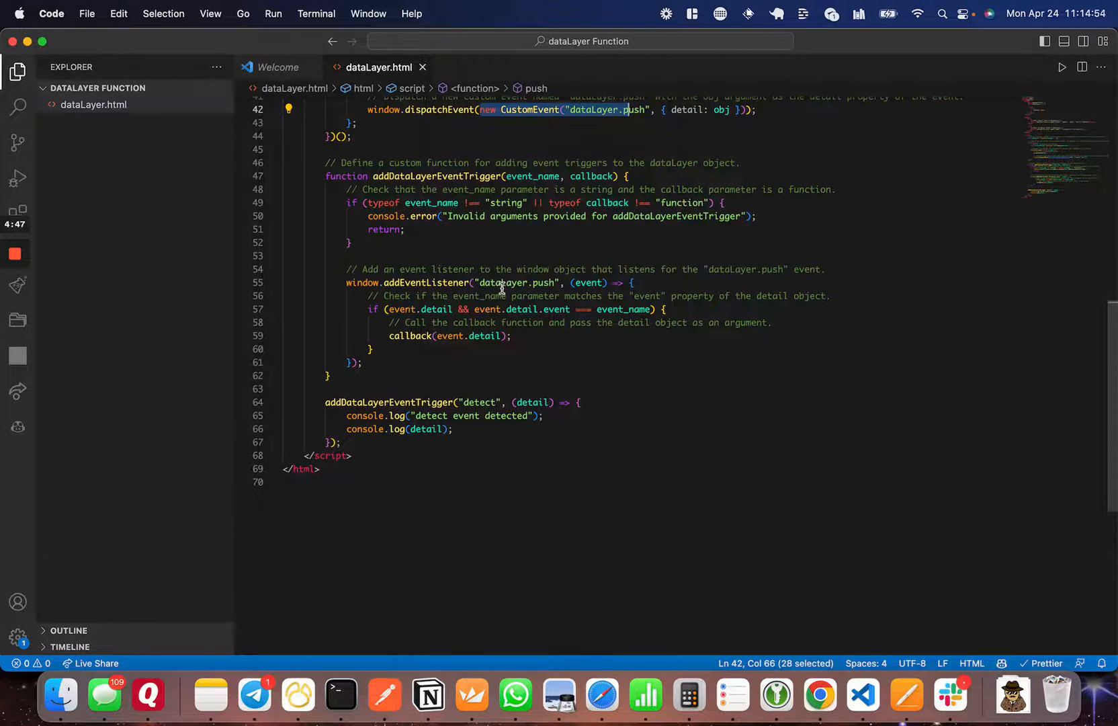
double_click(589, 283)
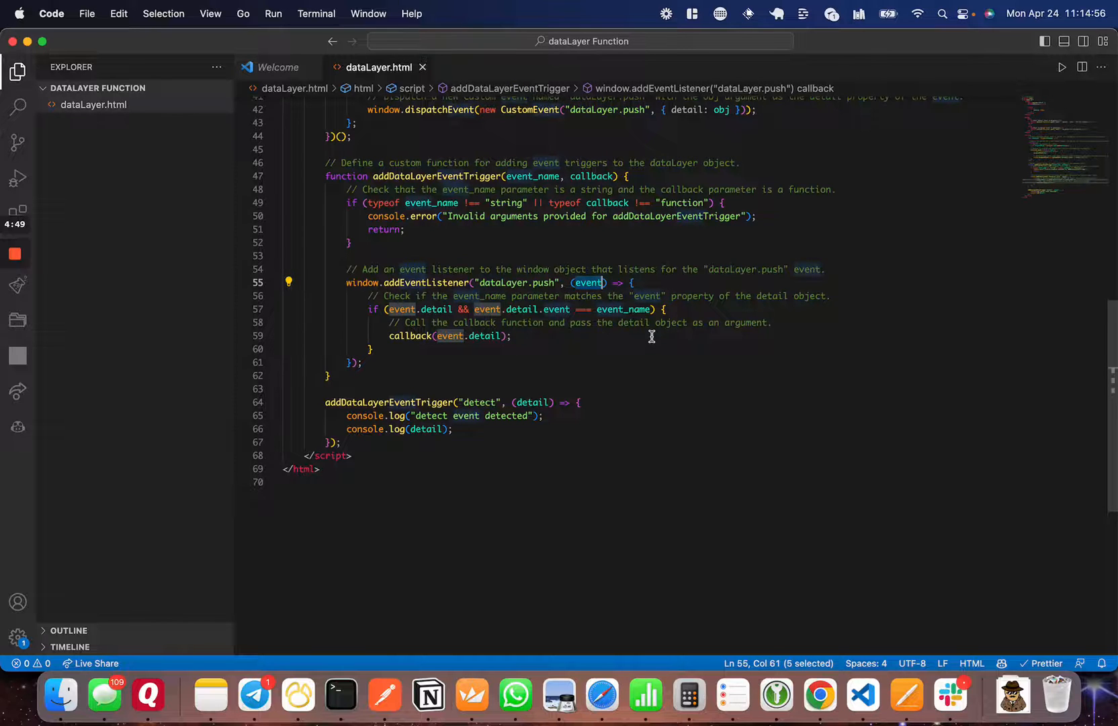
scroll(down, 3)
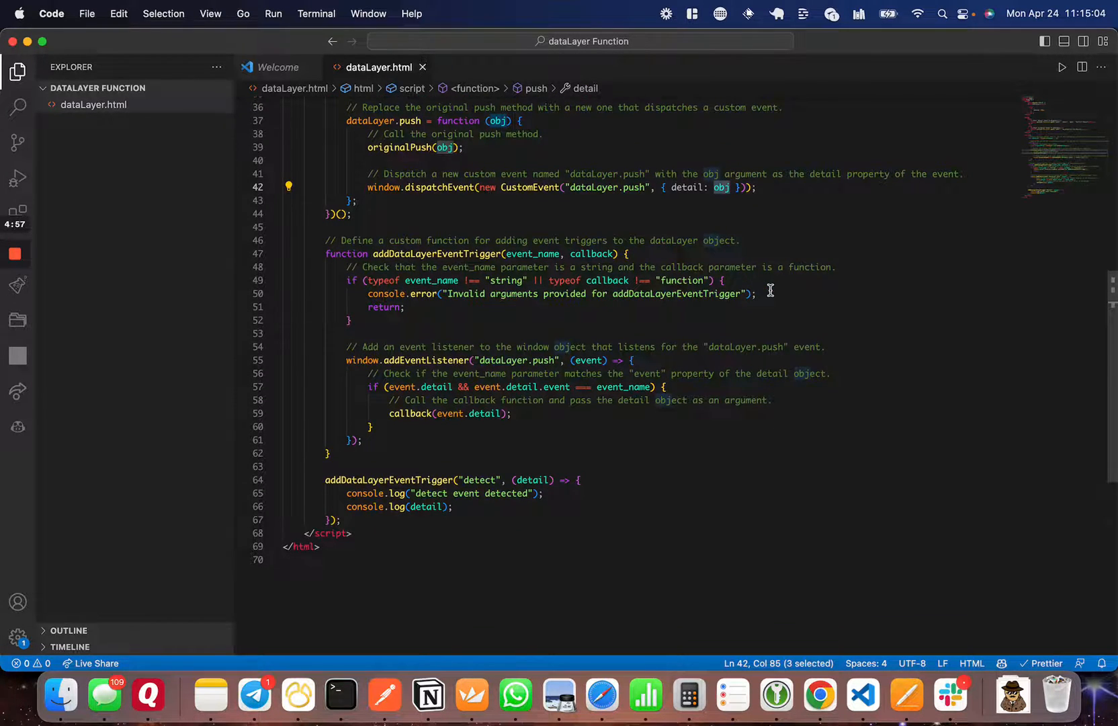
scroll(down, 3)
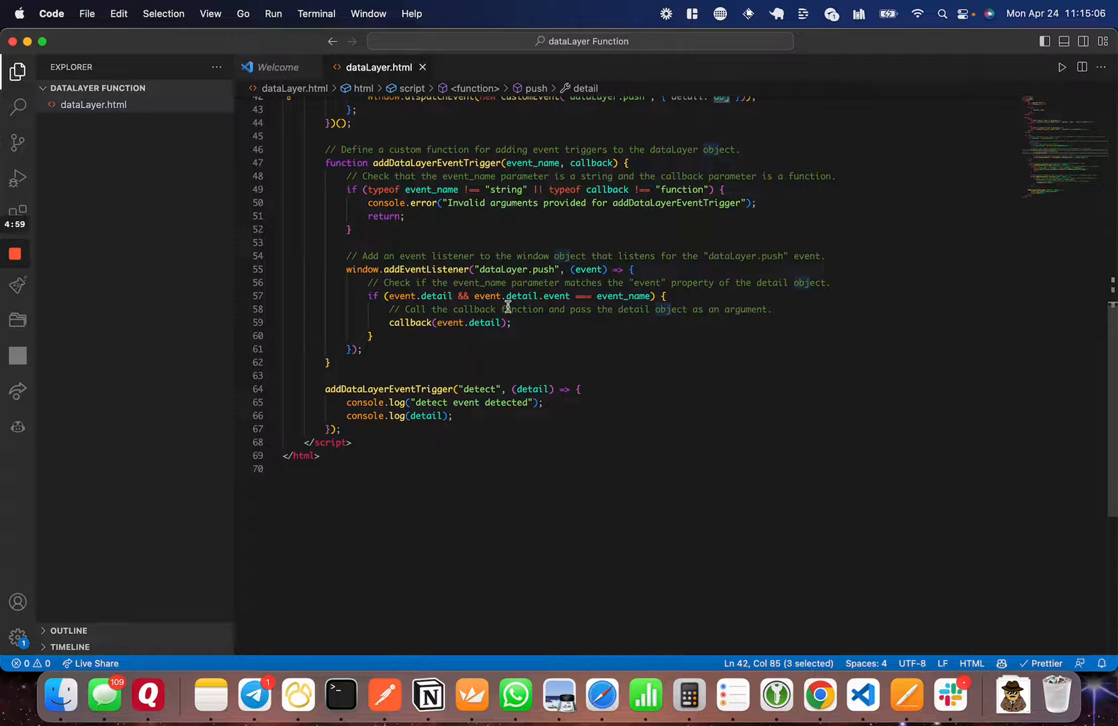
double_click(521, 295)
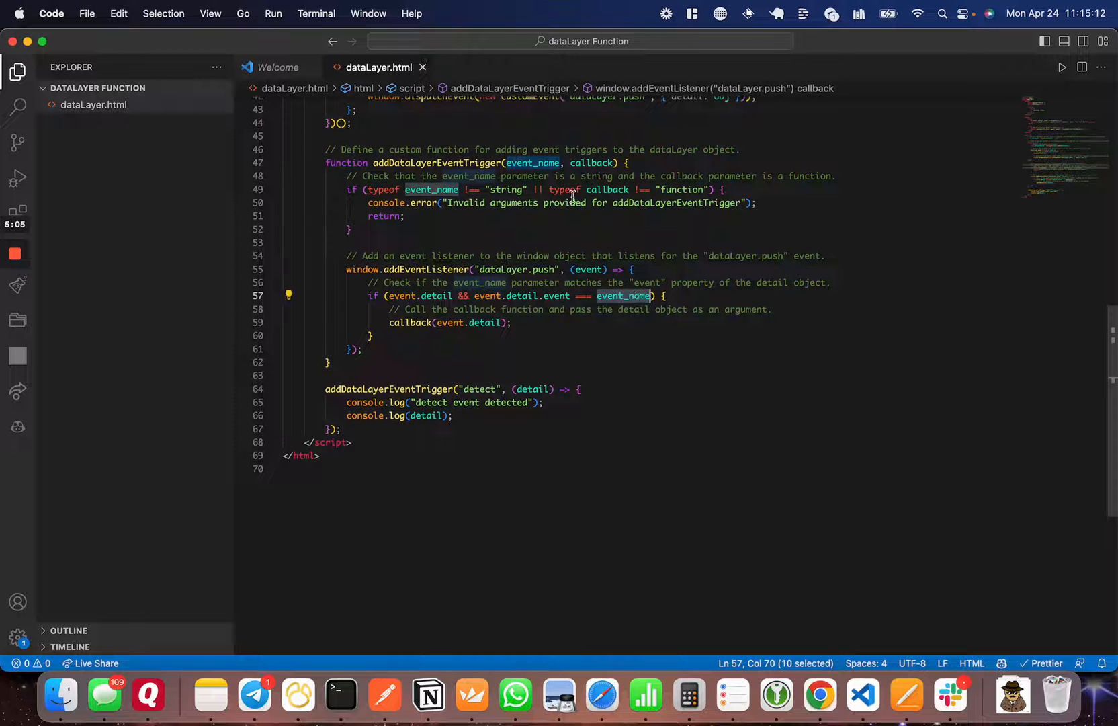
scroll(down, 3)
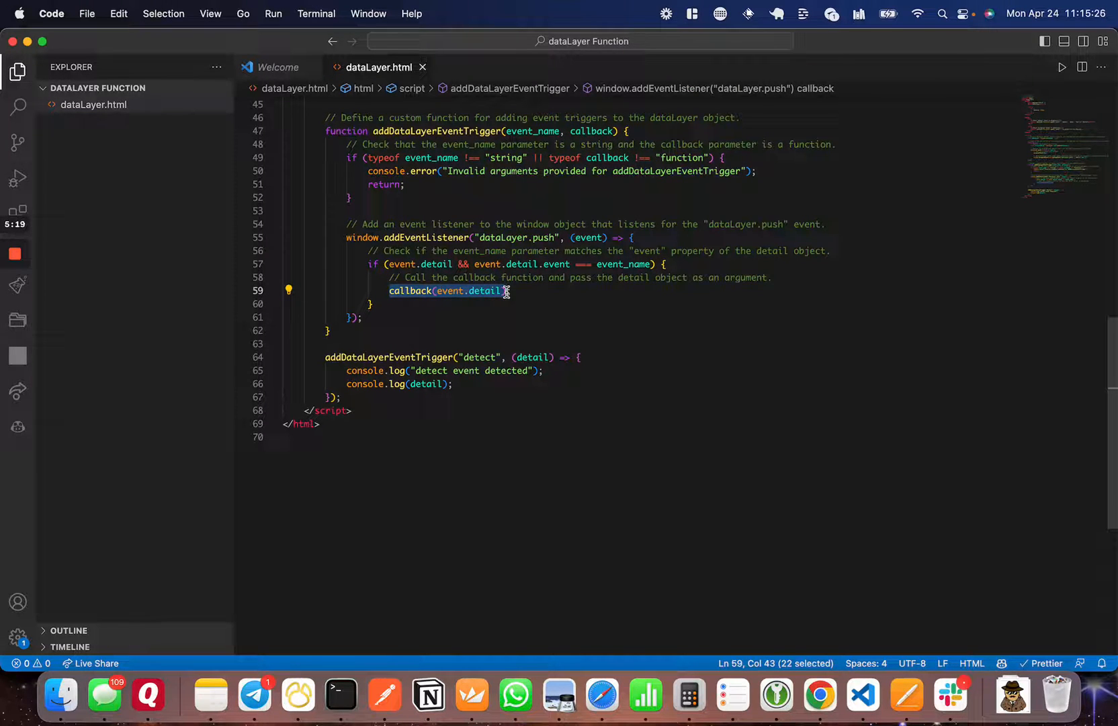
scroll(down, 3)
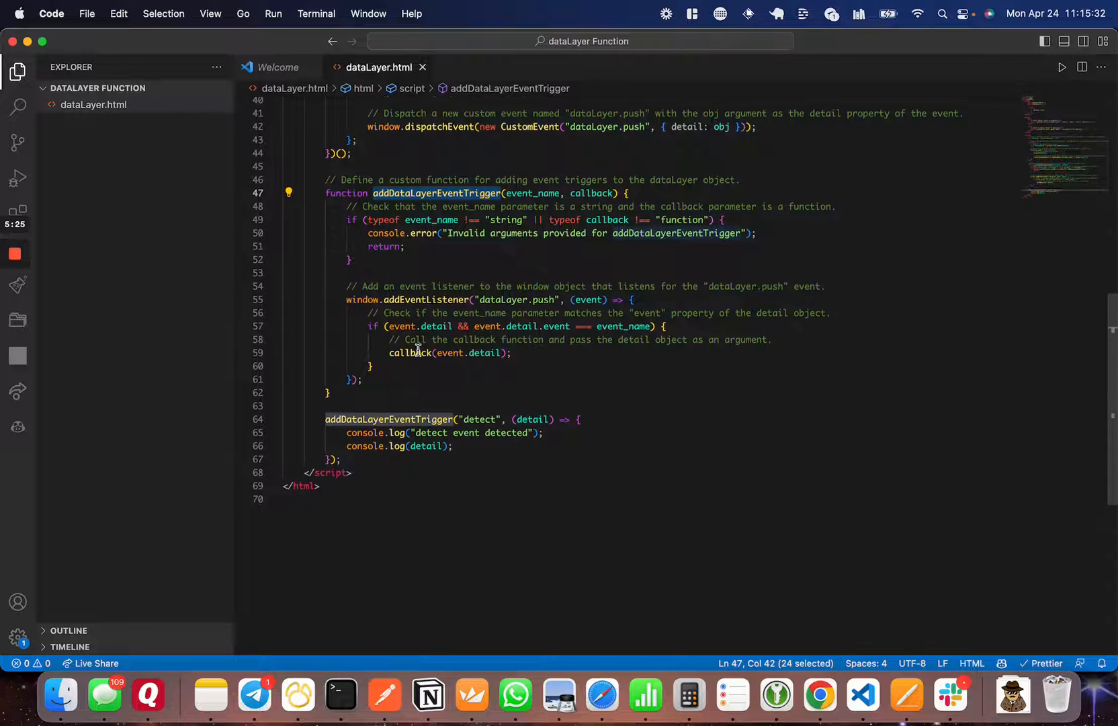
scroll(down, 3)
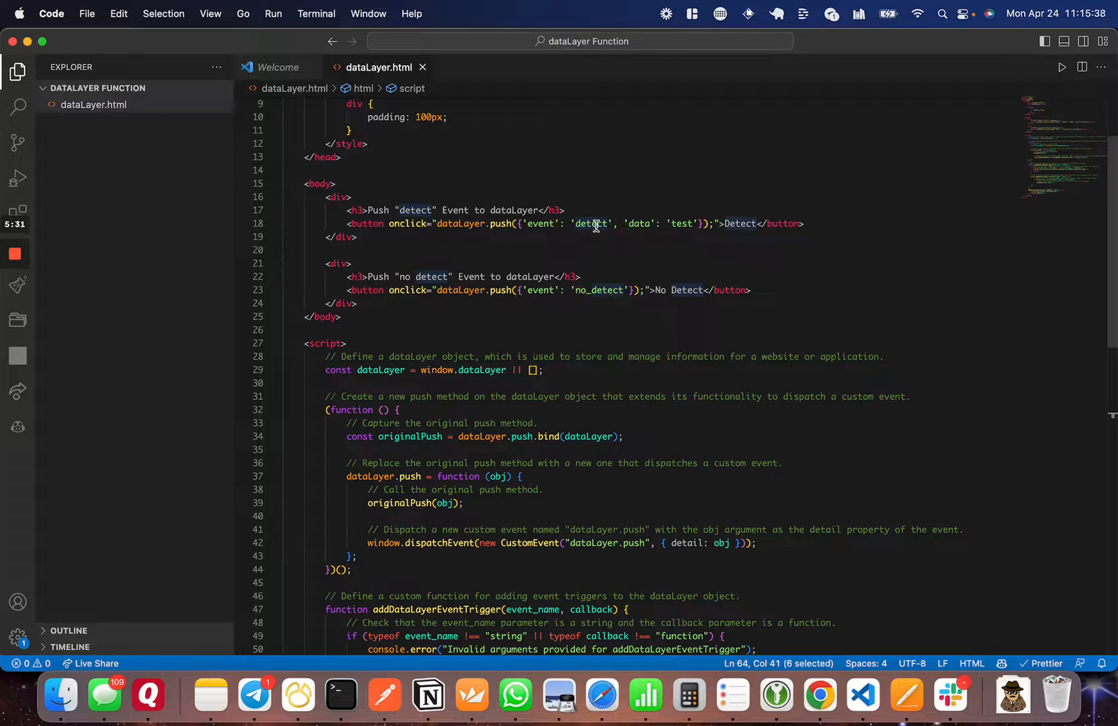
scroll(down, 3)
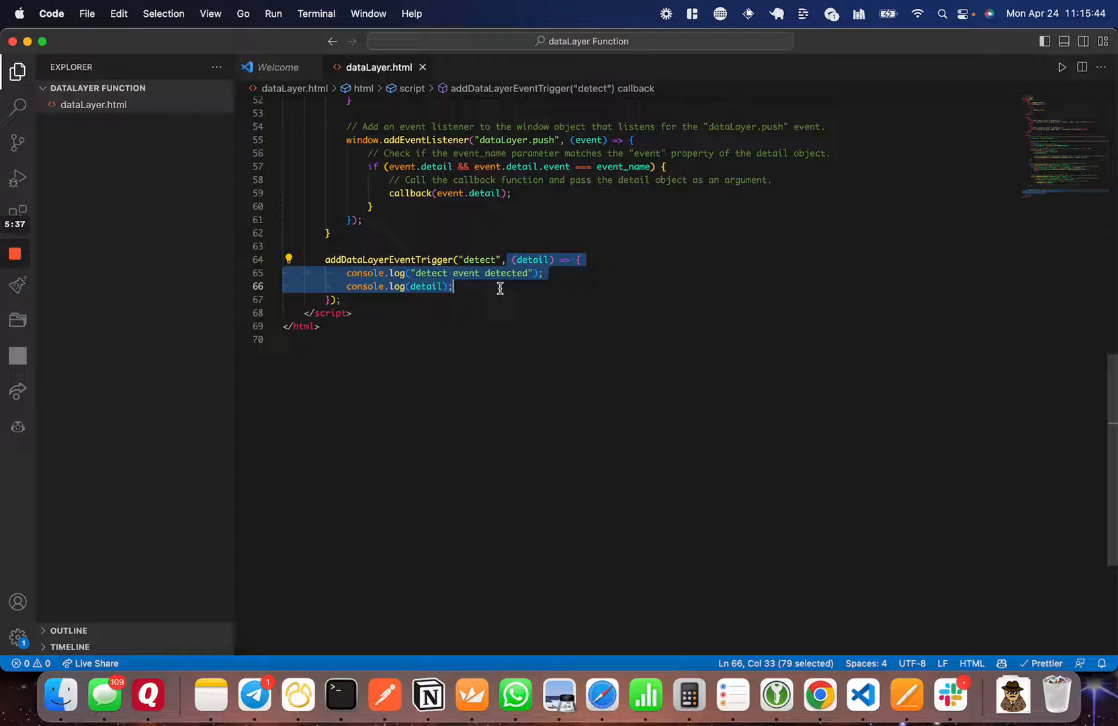
mouse_move(442, 293)
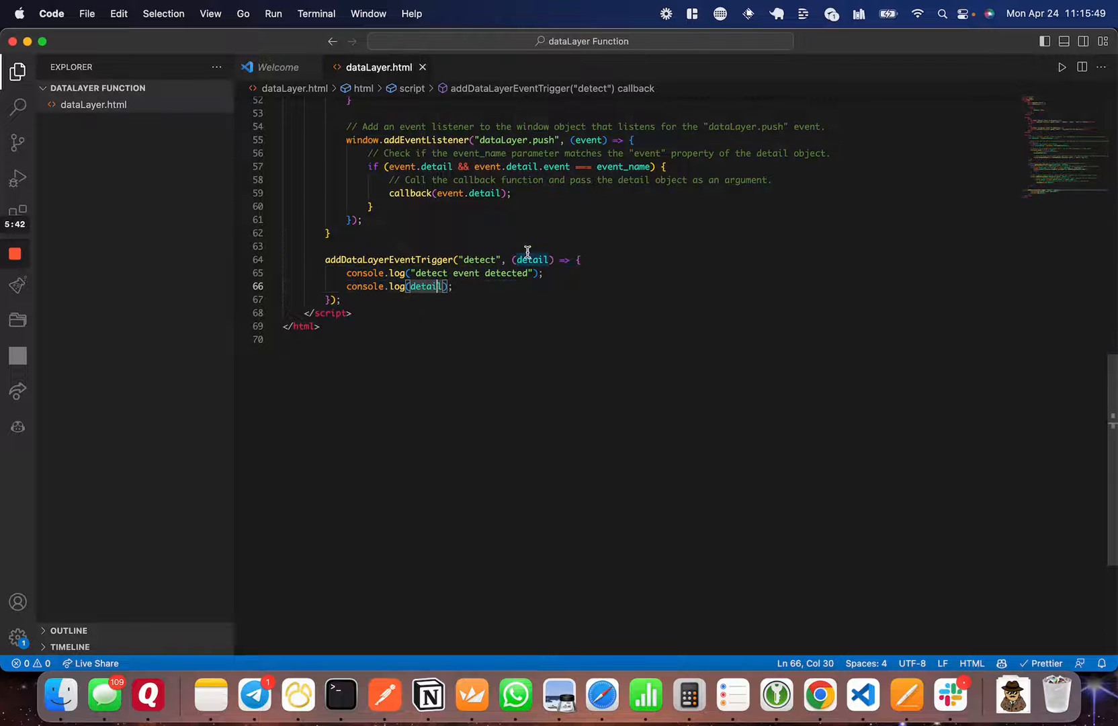
Rename the detect callback parameter to 'event', log event instead of detail, and save.
text(event)
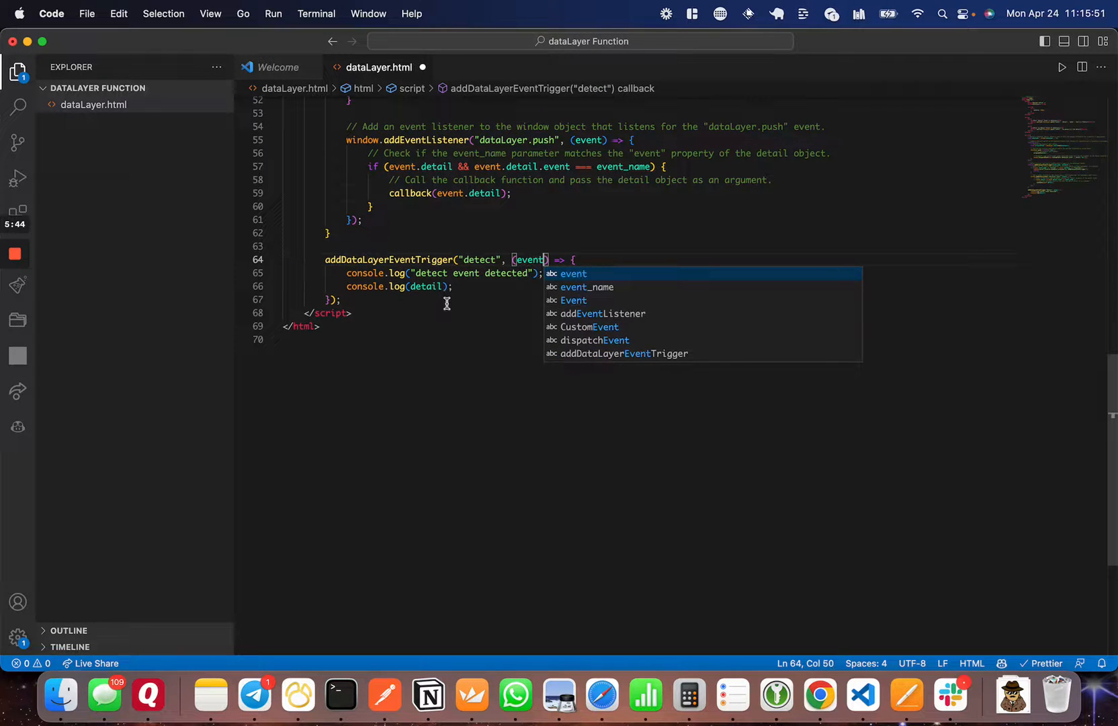
double_click(429, 286)
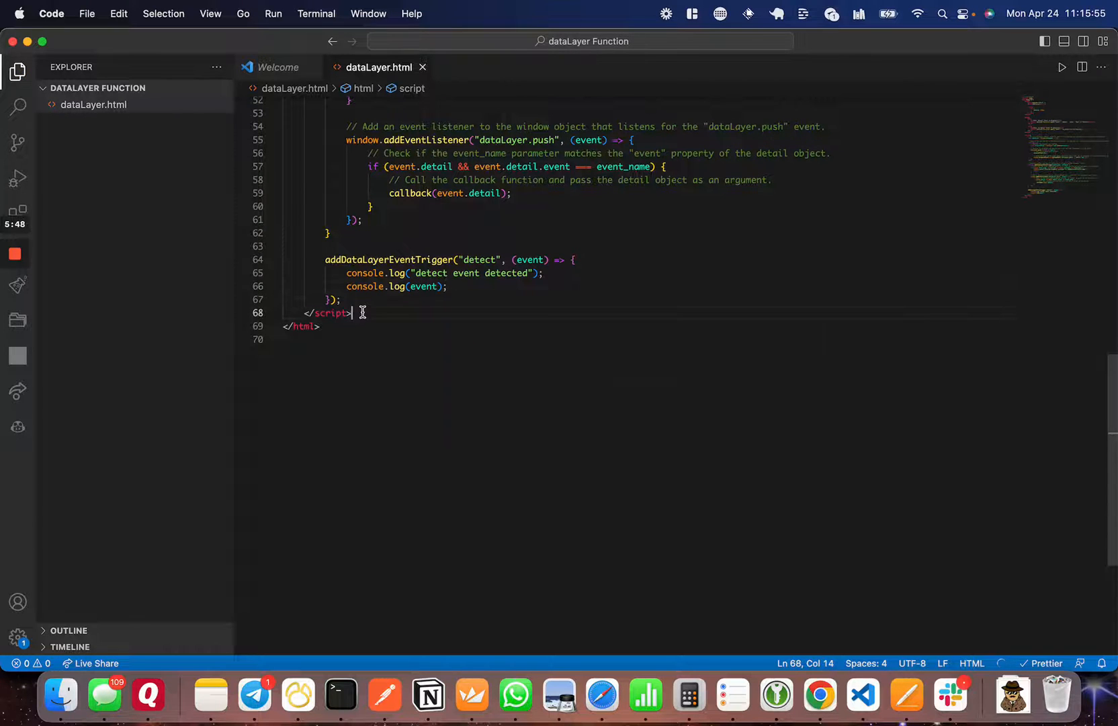
click(819, 694)
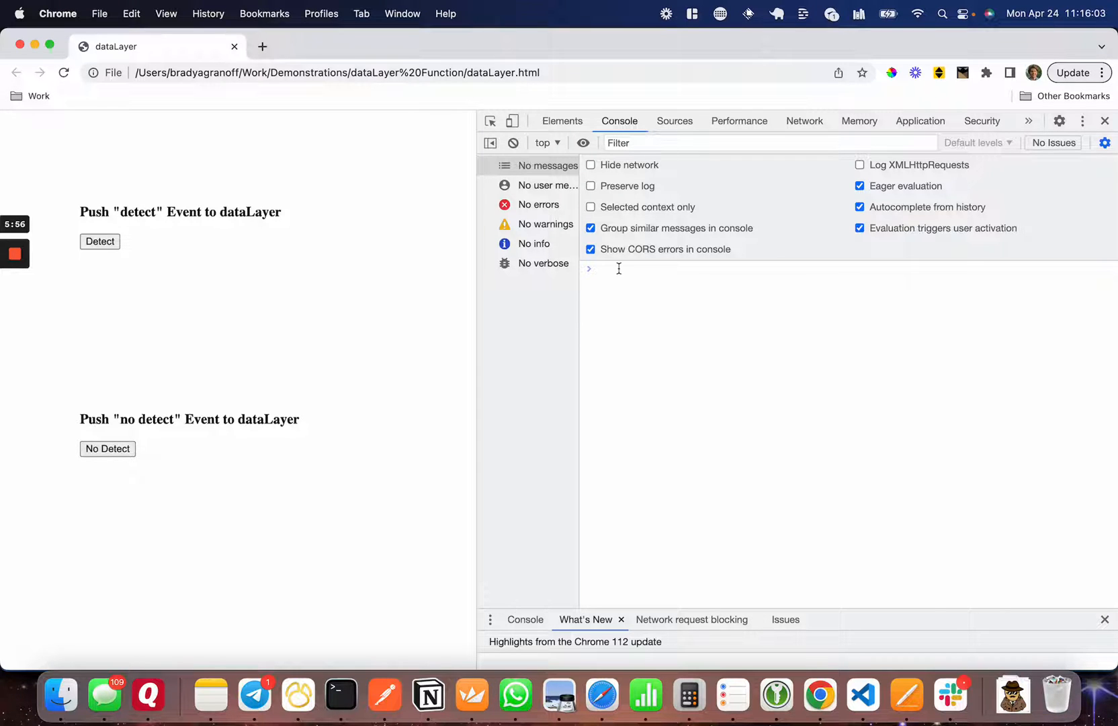
click(100, 242)
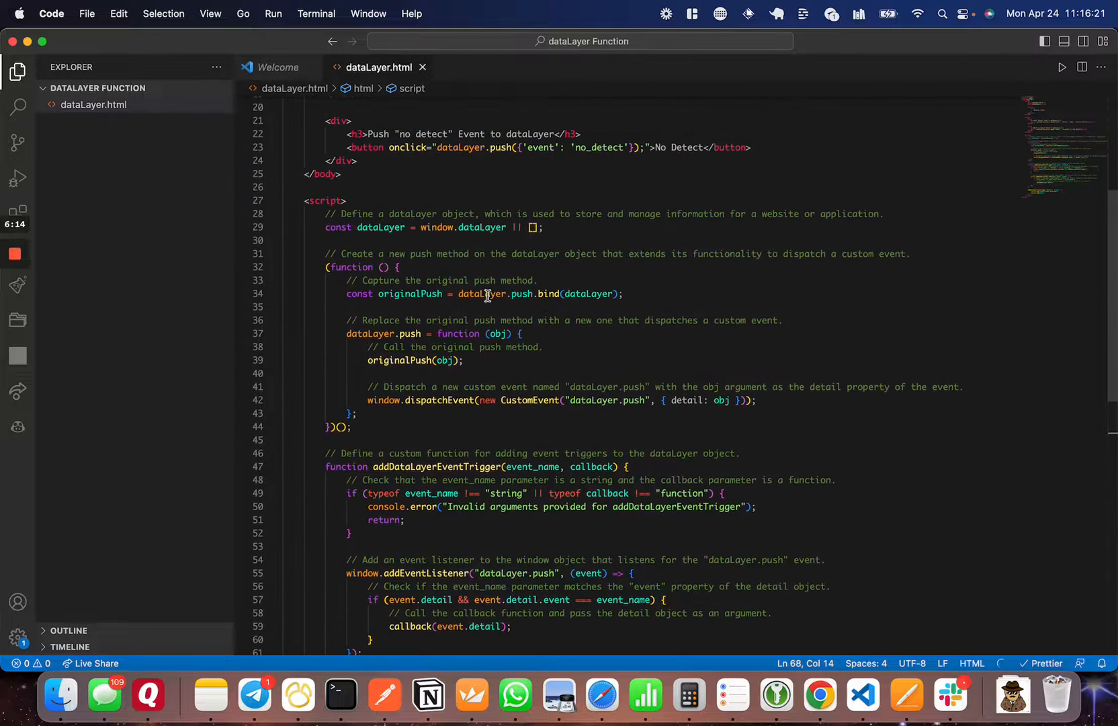
drag(342, 213, 342, 253)
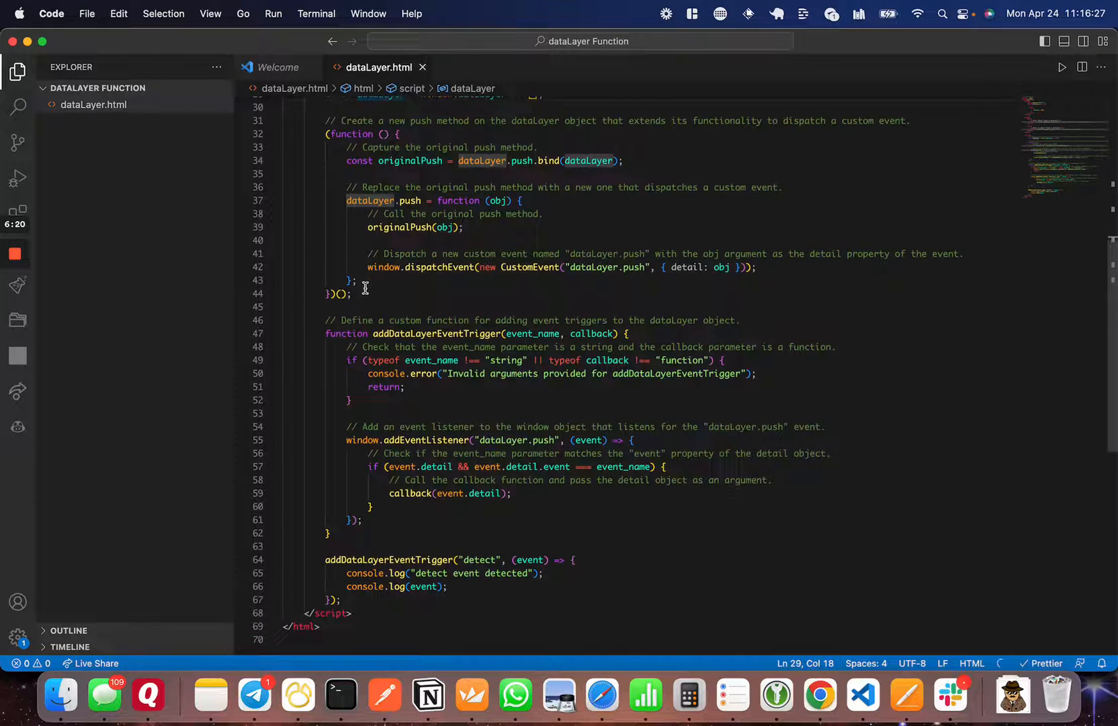
scroll(down, 3)
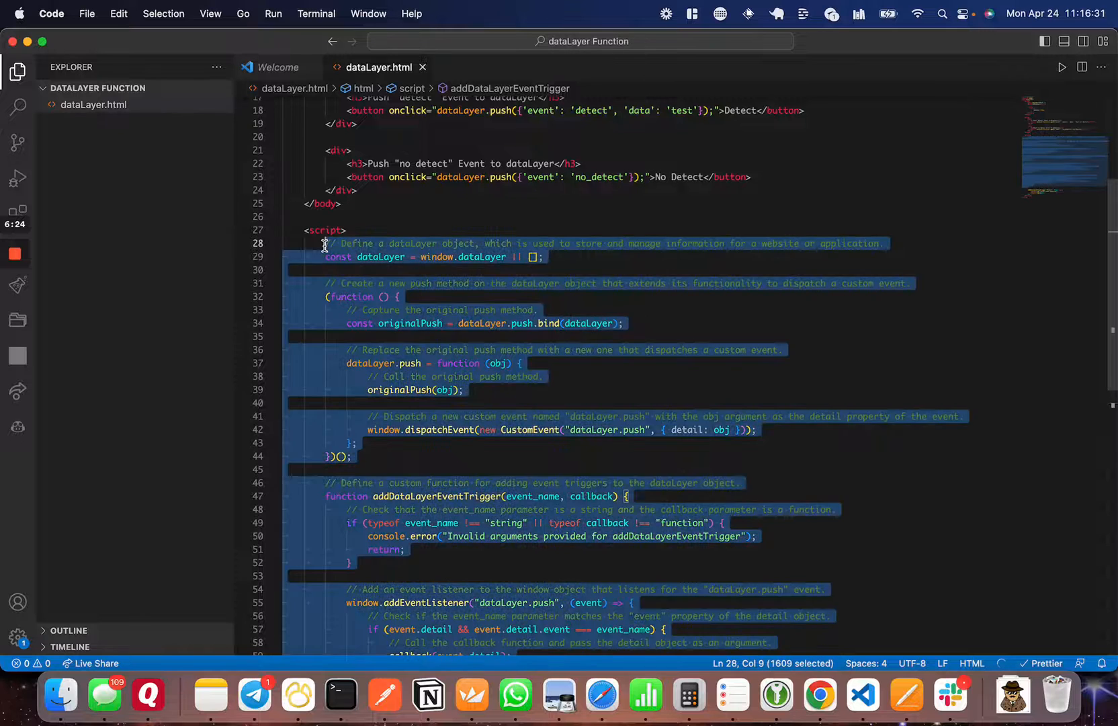
scroll(down, 3)
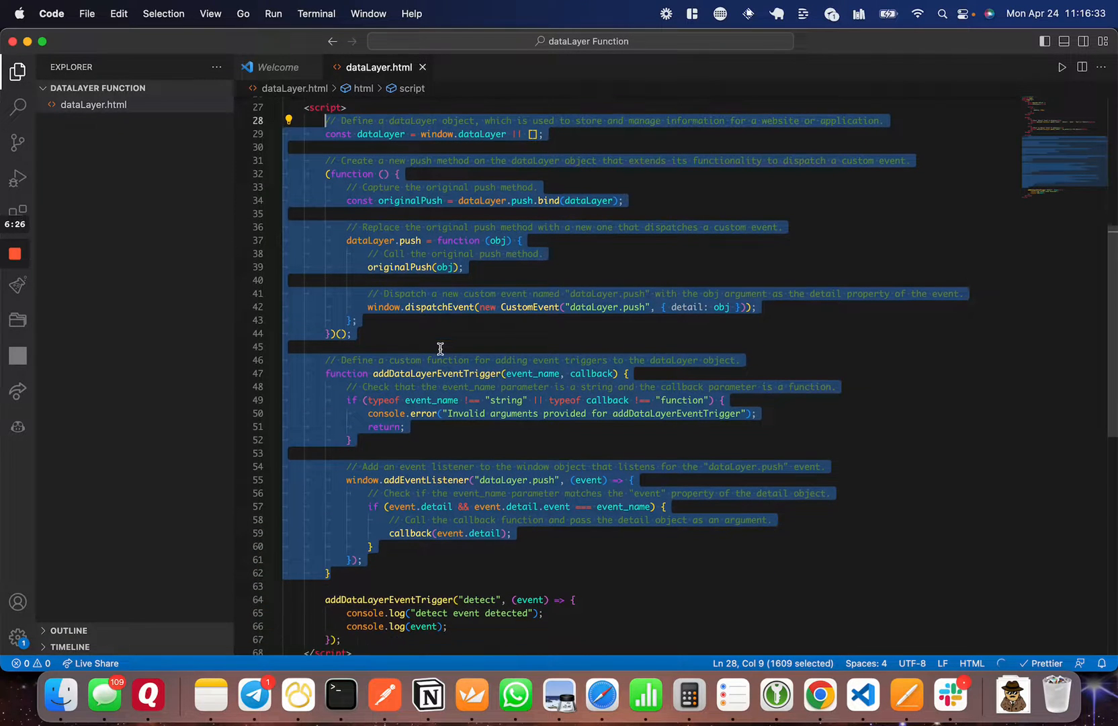